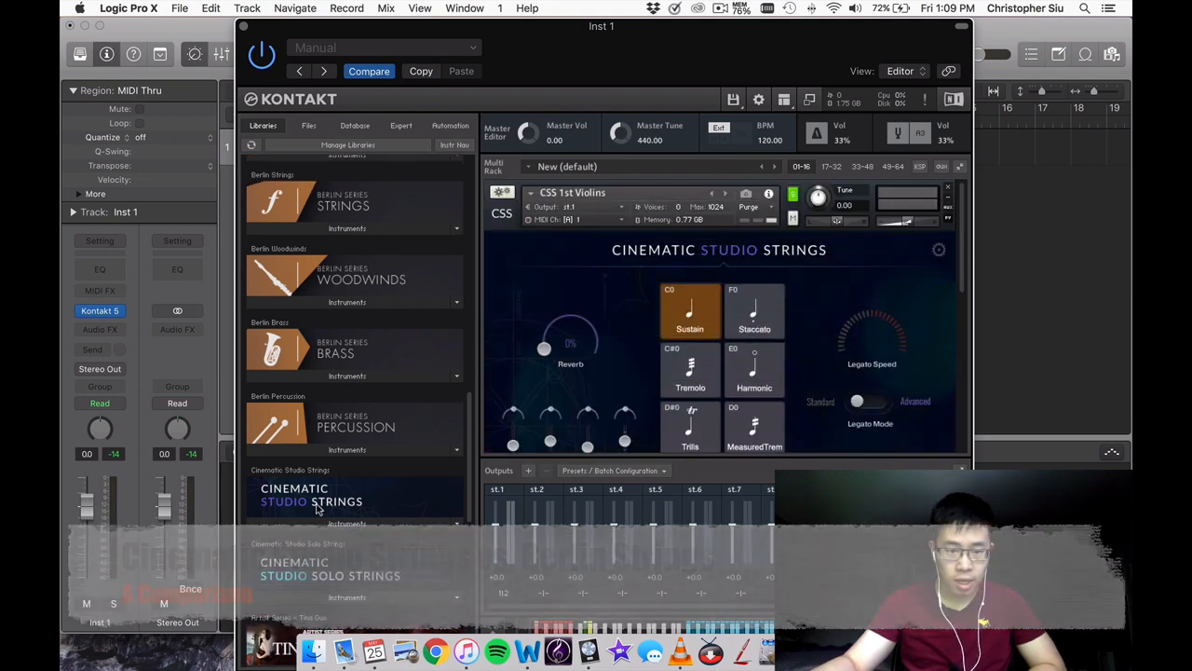
- Scroll through the Kontakt rack to reach the CSS 1st Violins Legato Speed control
scroll(up, 3)
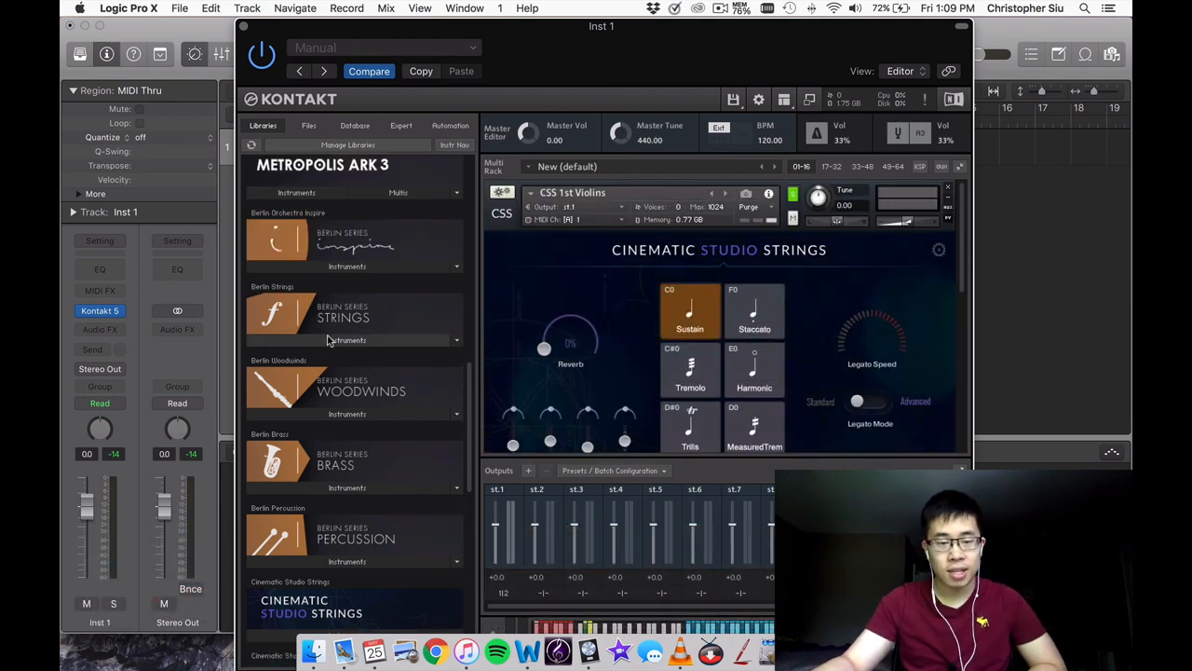
scroll(down, 3)
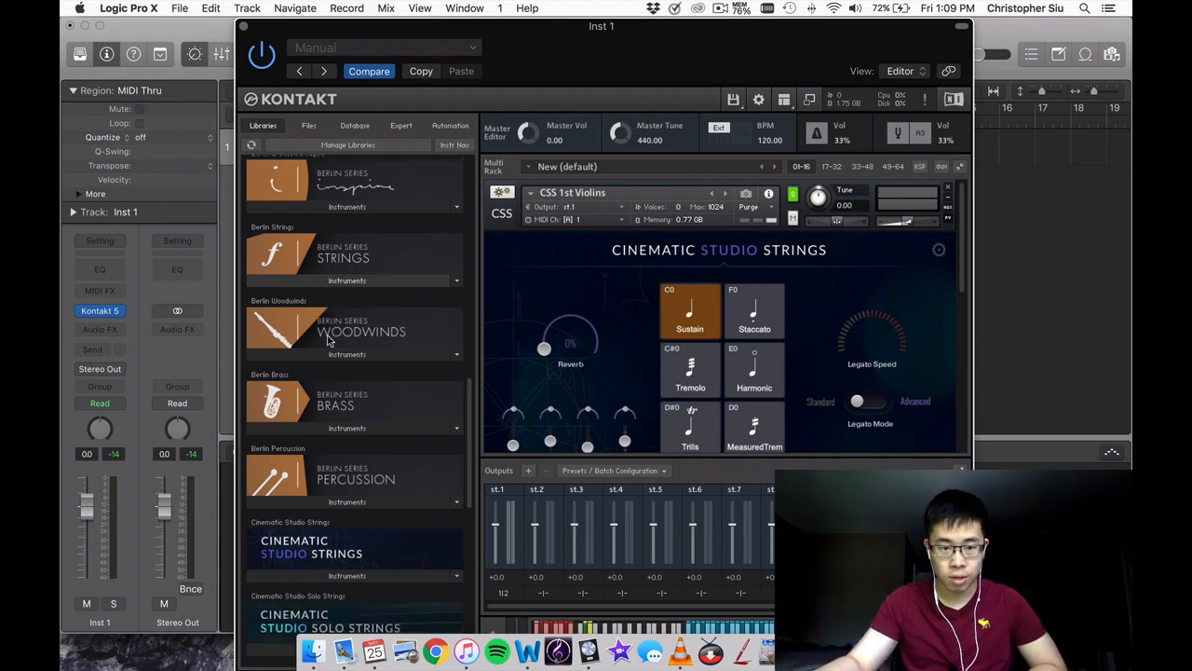
scroll(down, 3)
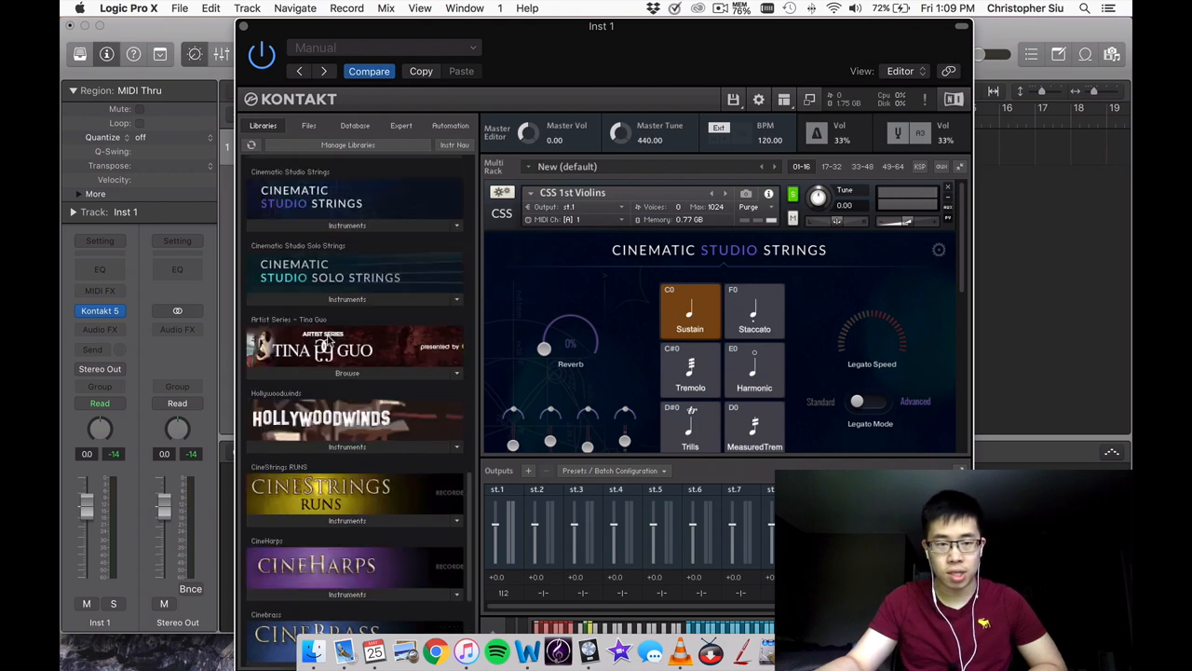
scroll(down, 3)
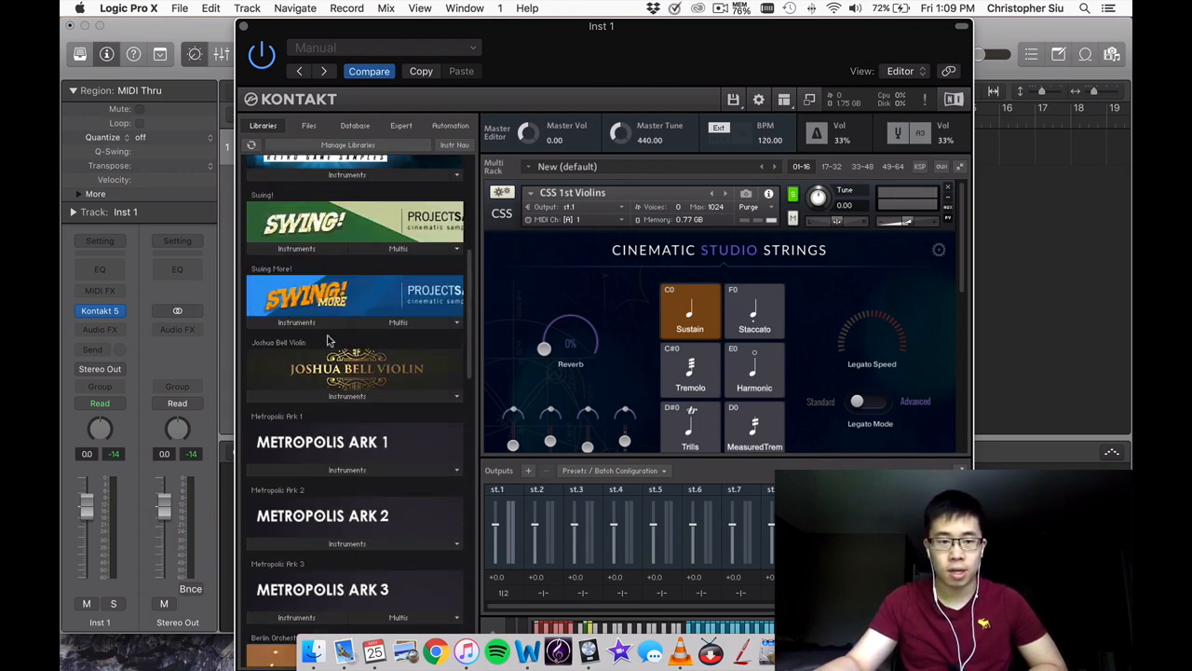
scroll(up, 3)
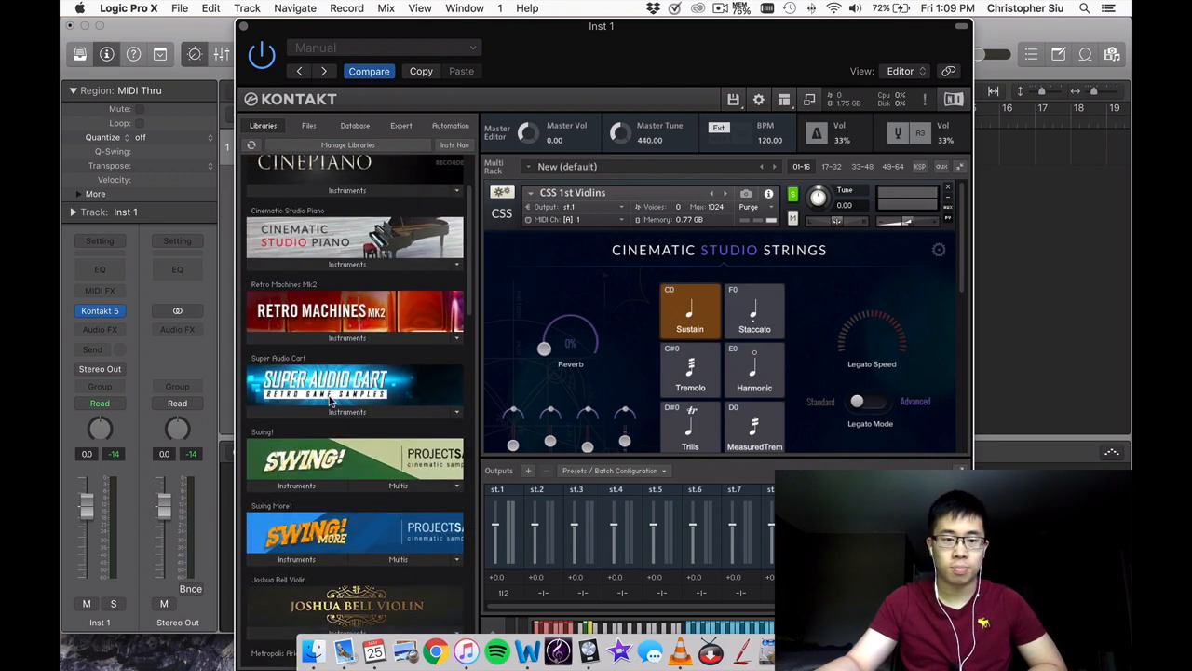
scroll(down, 3)
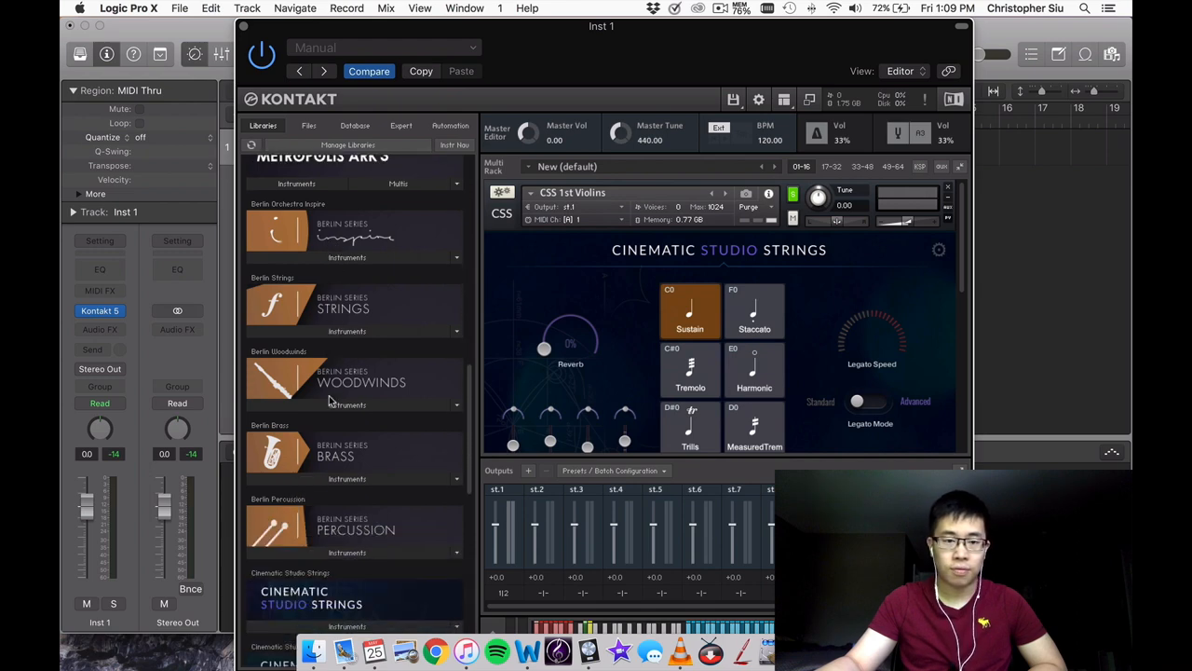
scroll(down, 3)
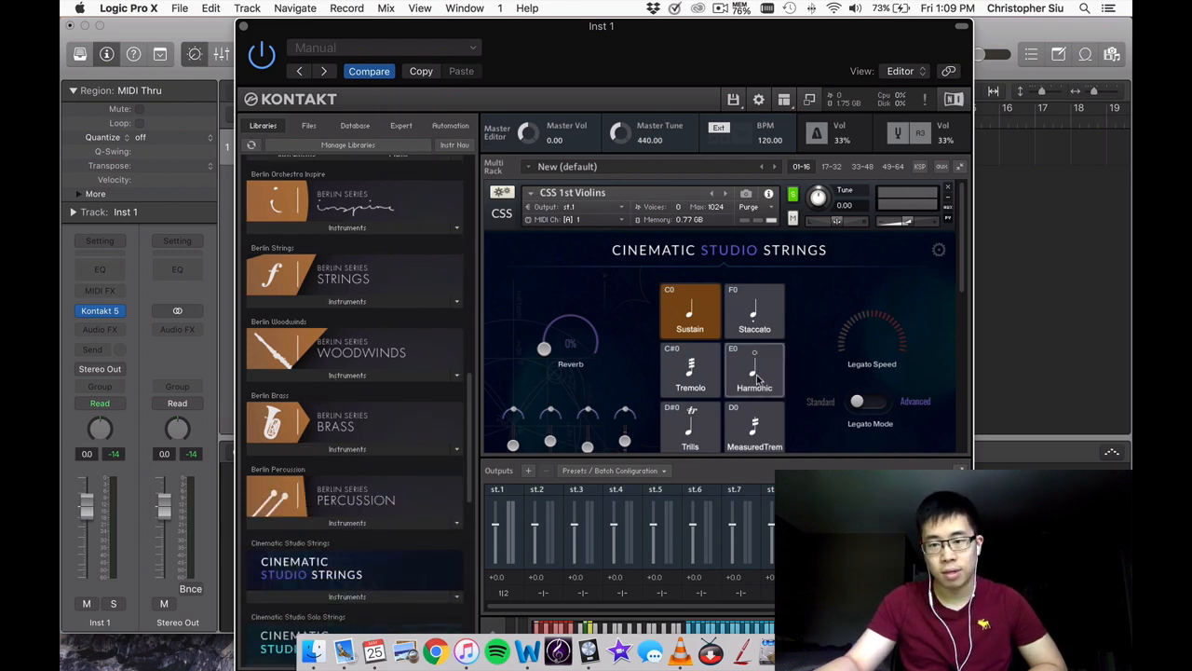
mouse_move(629, 274)
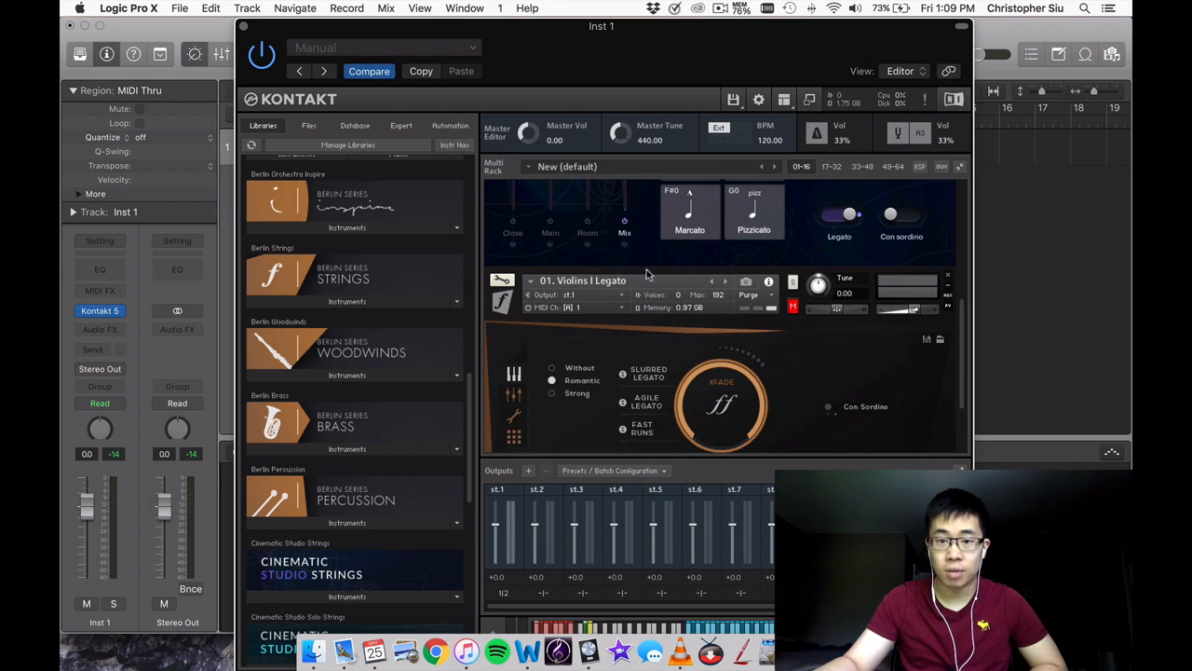
mouse_move(790, 358)
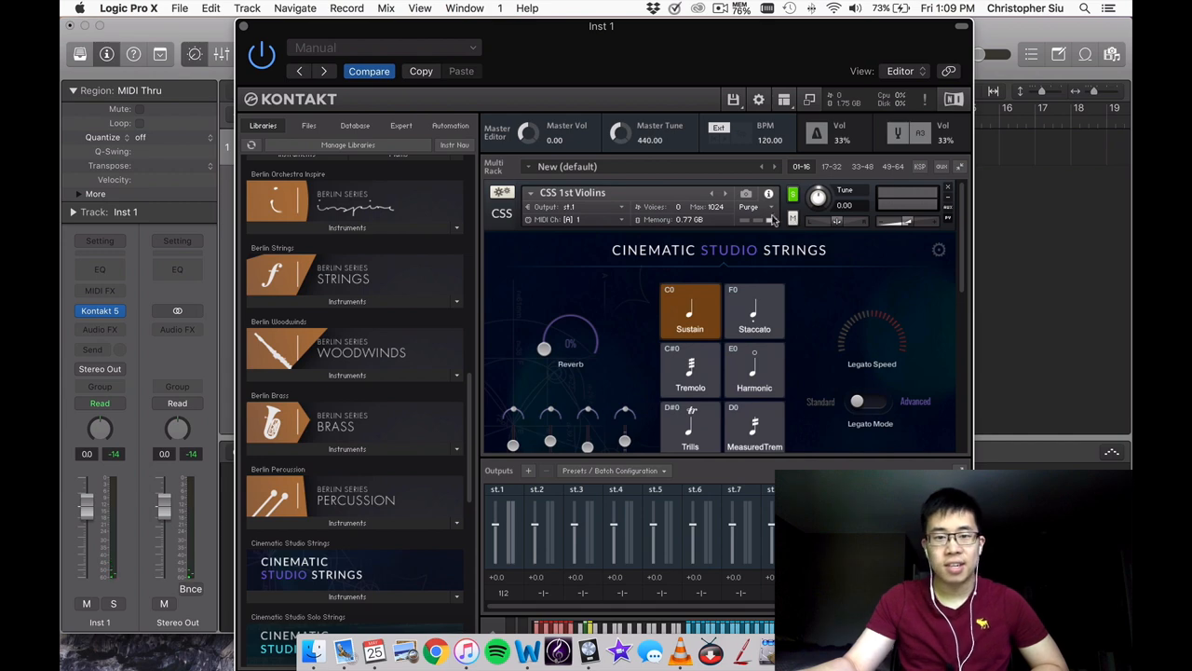
mouse_move(623, 277)
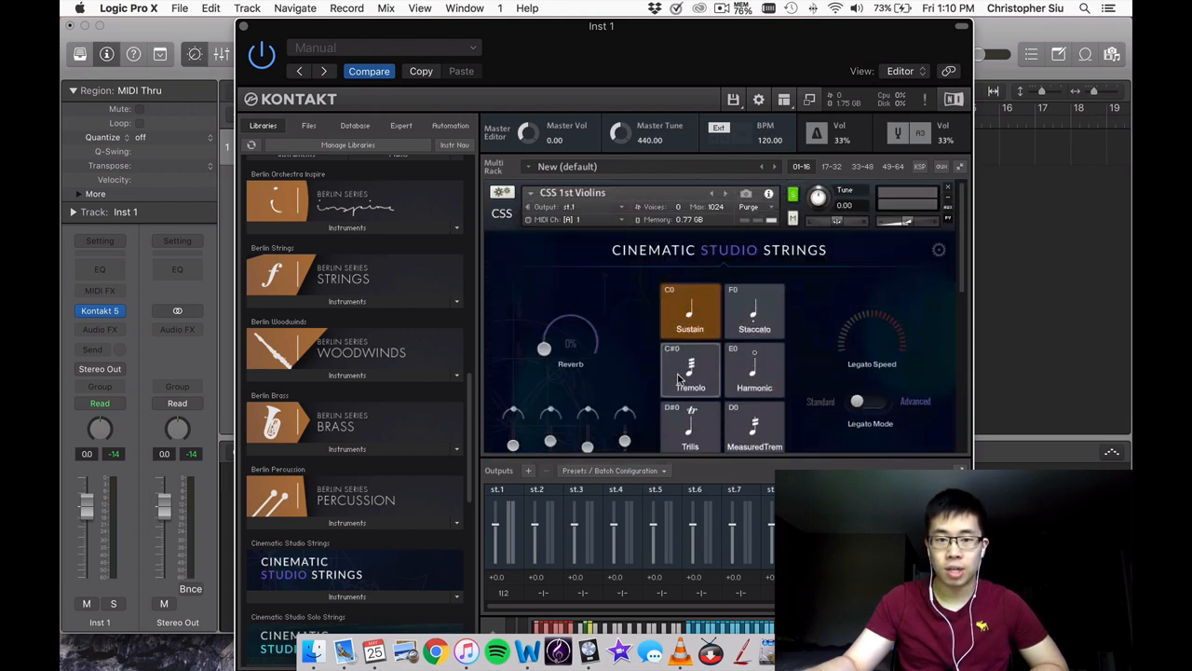
mouse_move(536, 287)
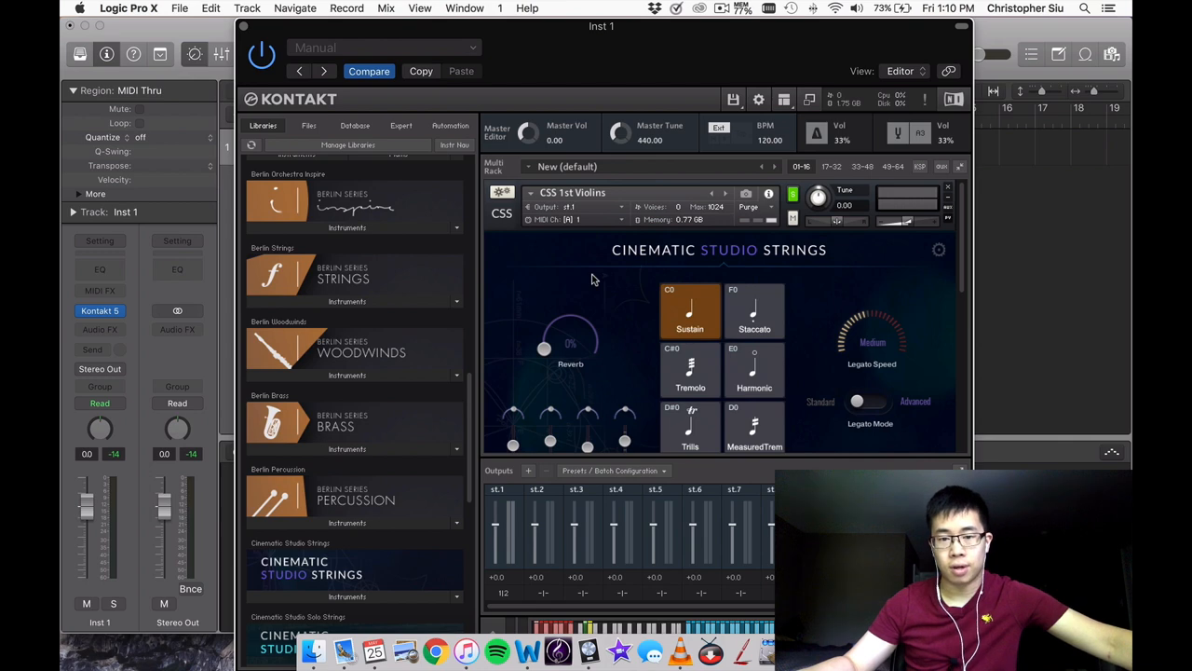
mouse_move(822, 242)
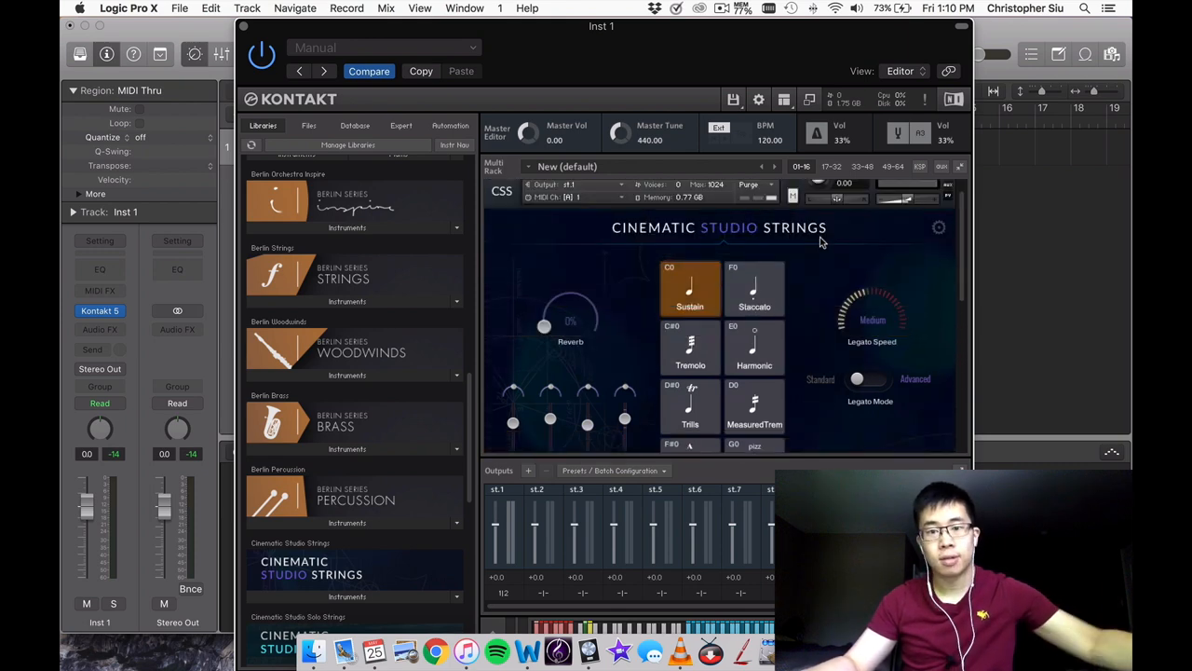
mouse_move(863, 251)
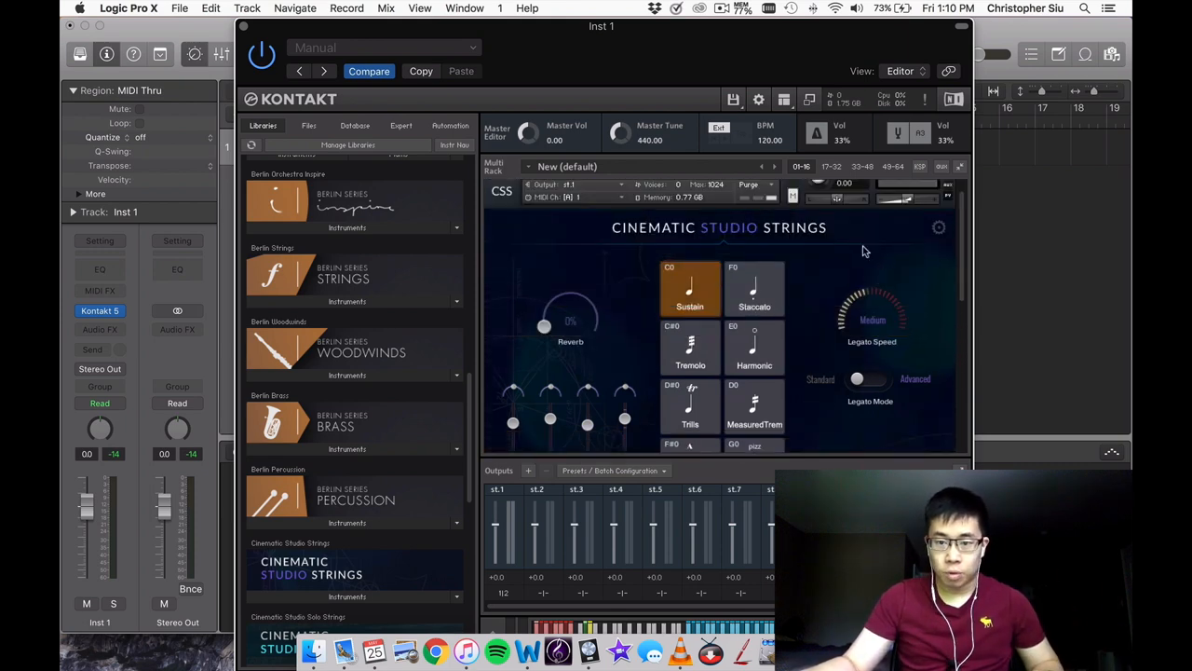
mouse_move(904, 272)
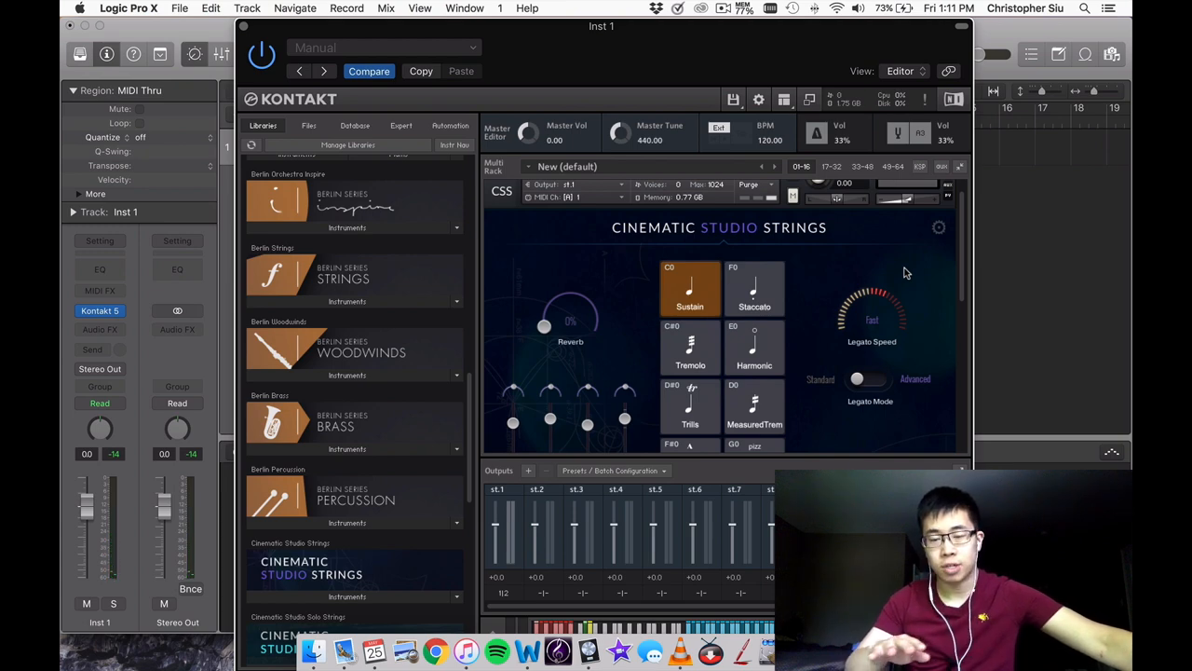
mouse_move(867, 268)
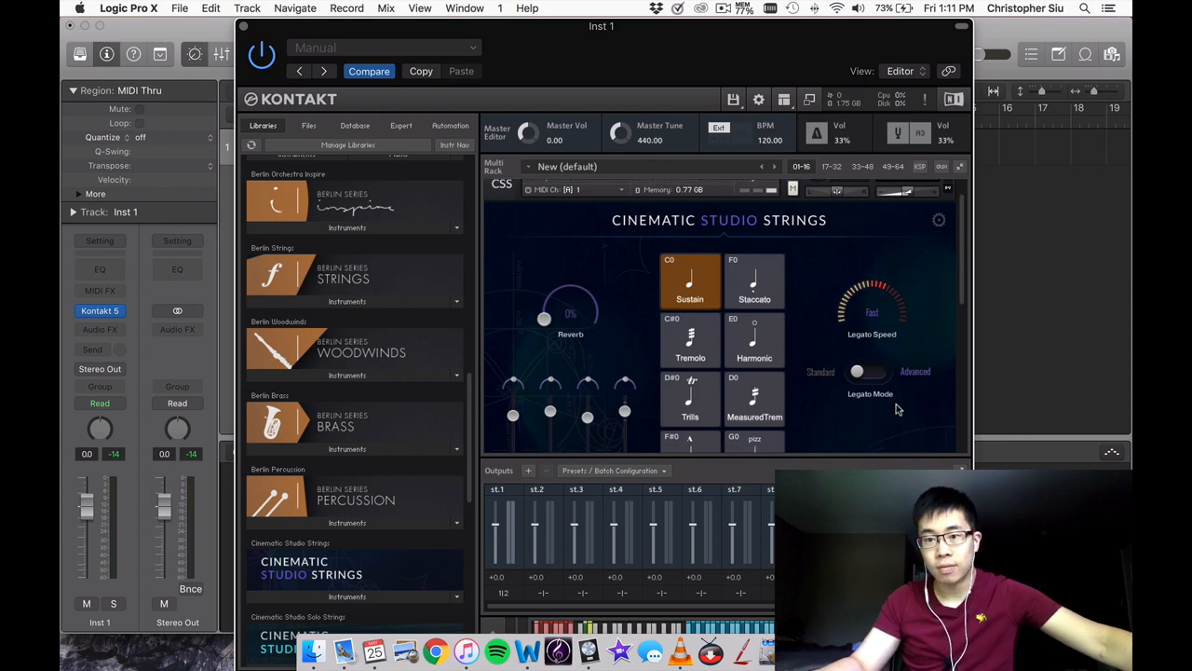
mouse_move(887, 296)
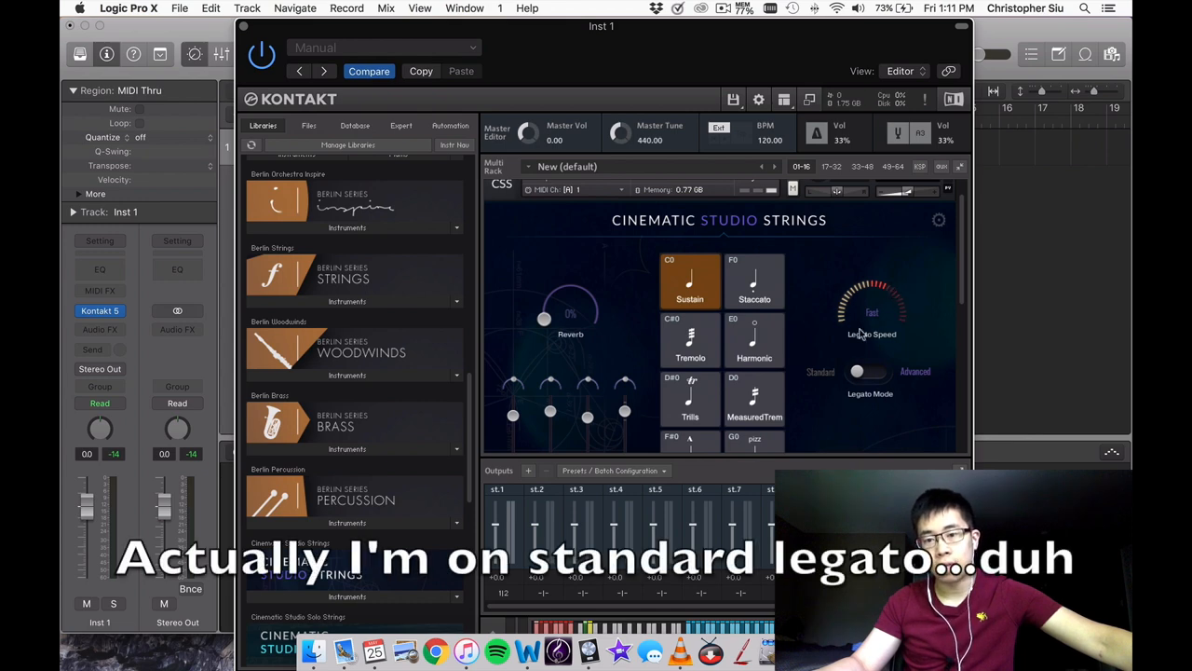
mouse_move(850, 302)
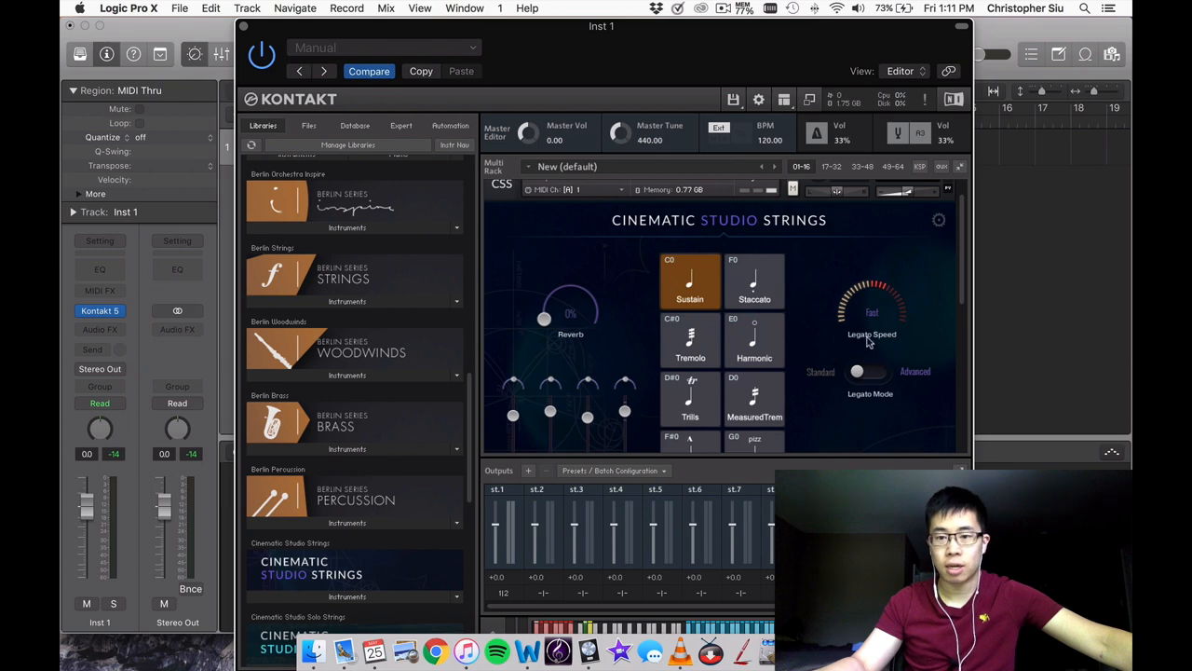
mouse_move(878, 292)
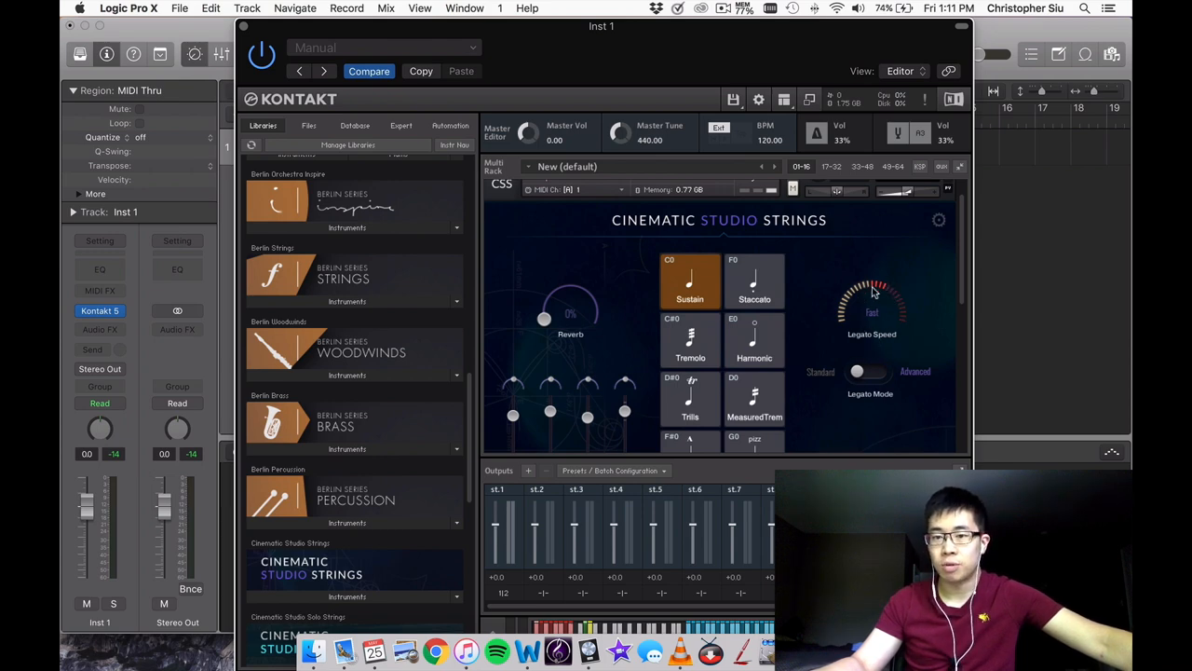
mouse_move(872, 312)
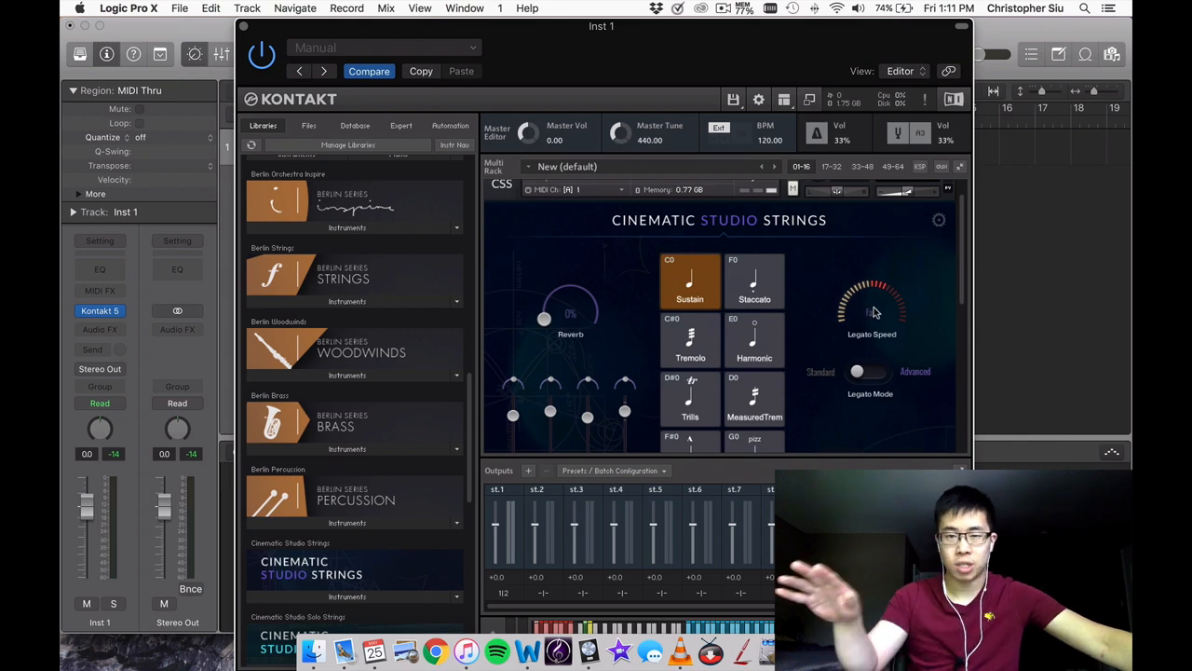
- Scroll the Kontakt rack down toward the Berlin Violins I Legato instrument
scroll(down, 3)
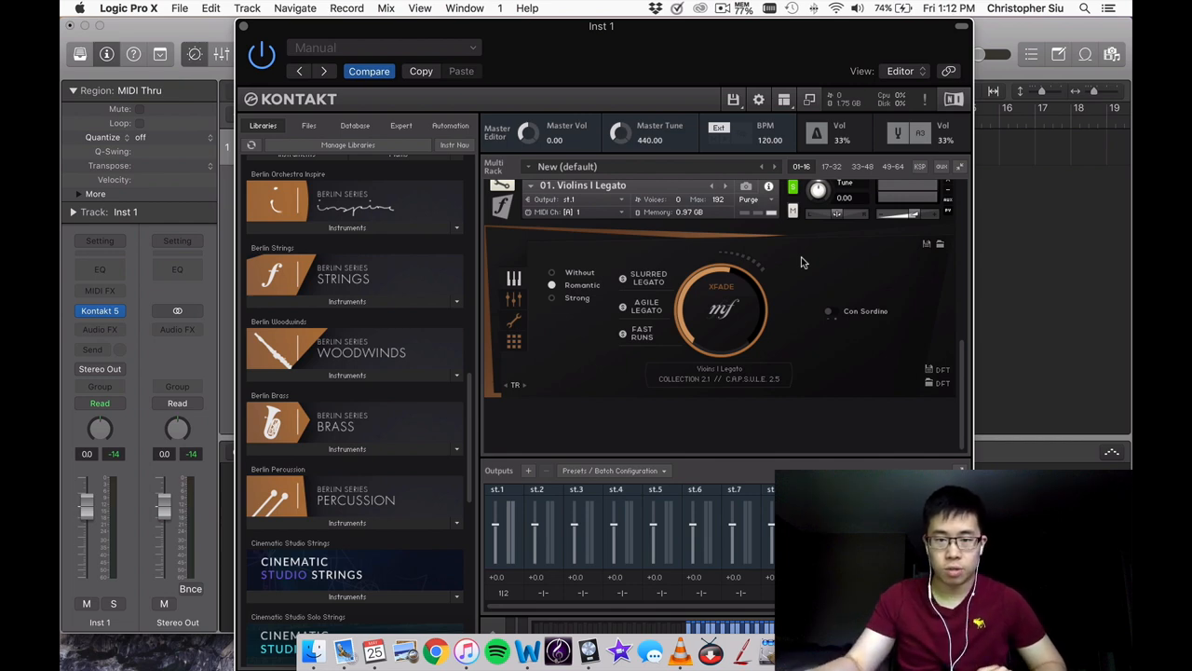
mouse_move(671, 327)
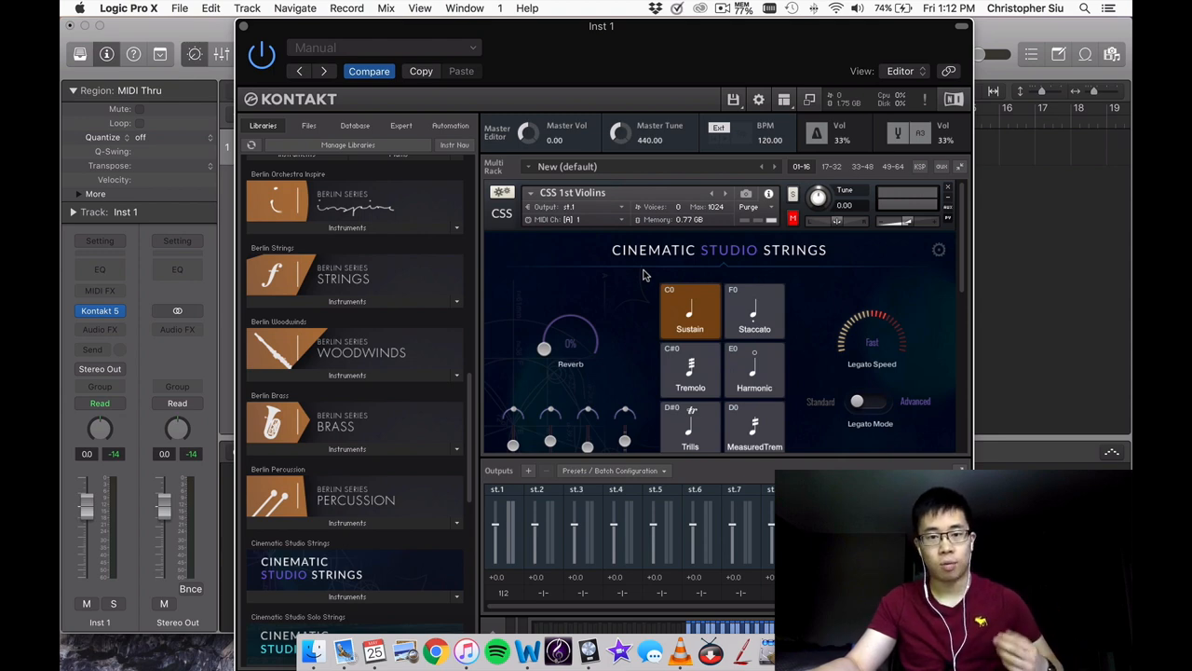
mouse_move(613, 282)
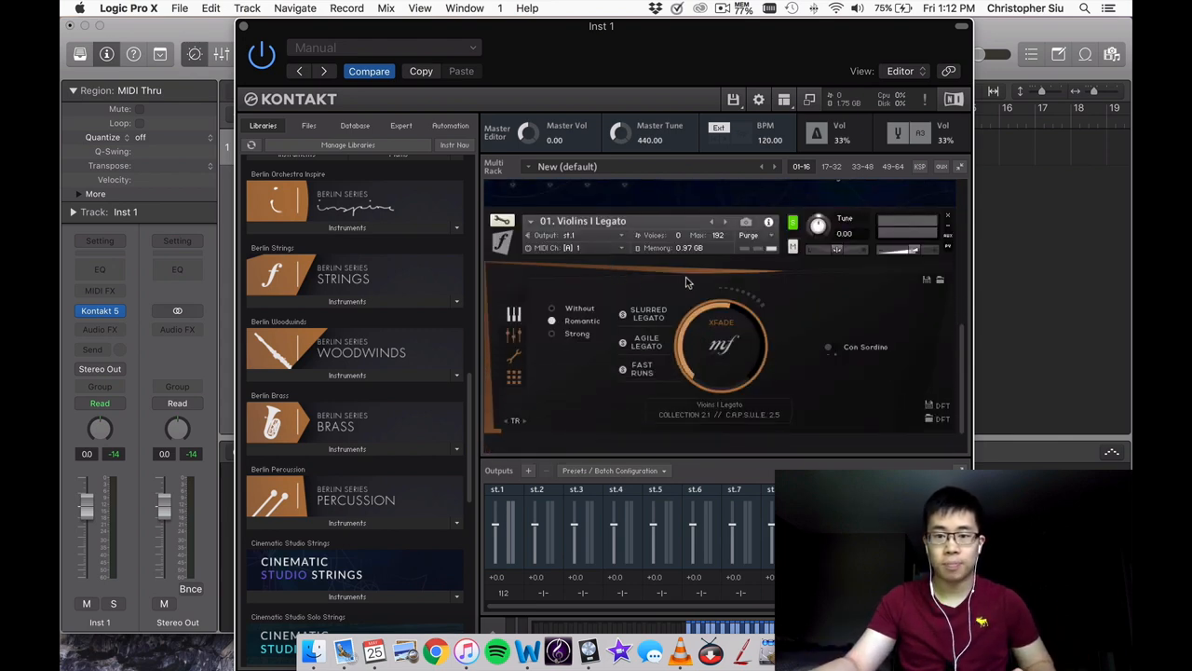
mouse_move(697, 294)
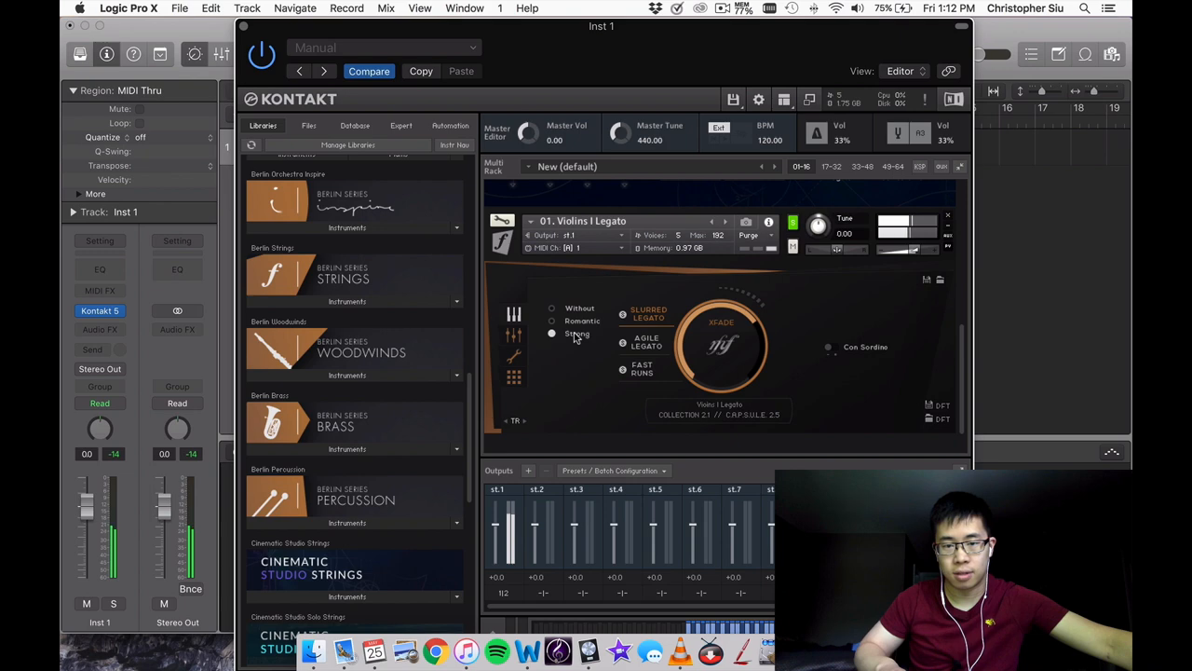
- Click a control in the Kontakt rack on the Berlin Violins I Legato instrument
click(551, 321)
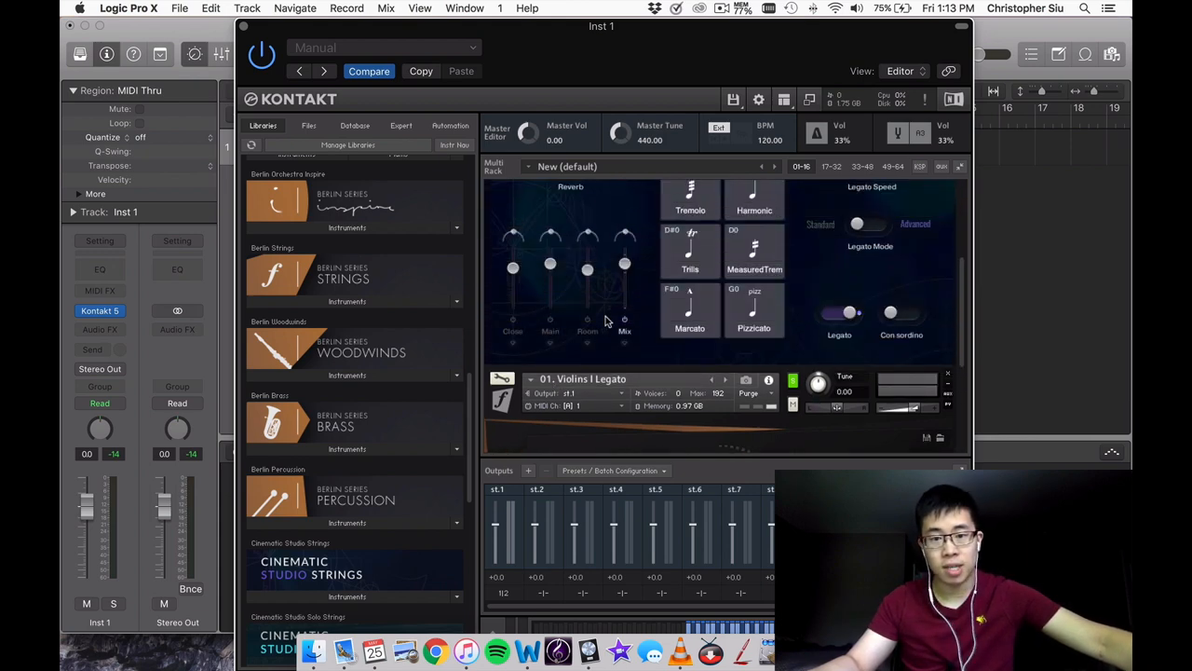
mouse_move(640, 286)
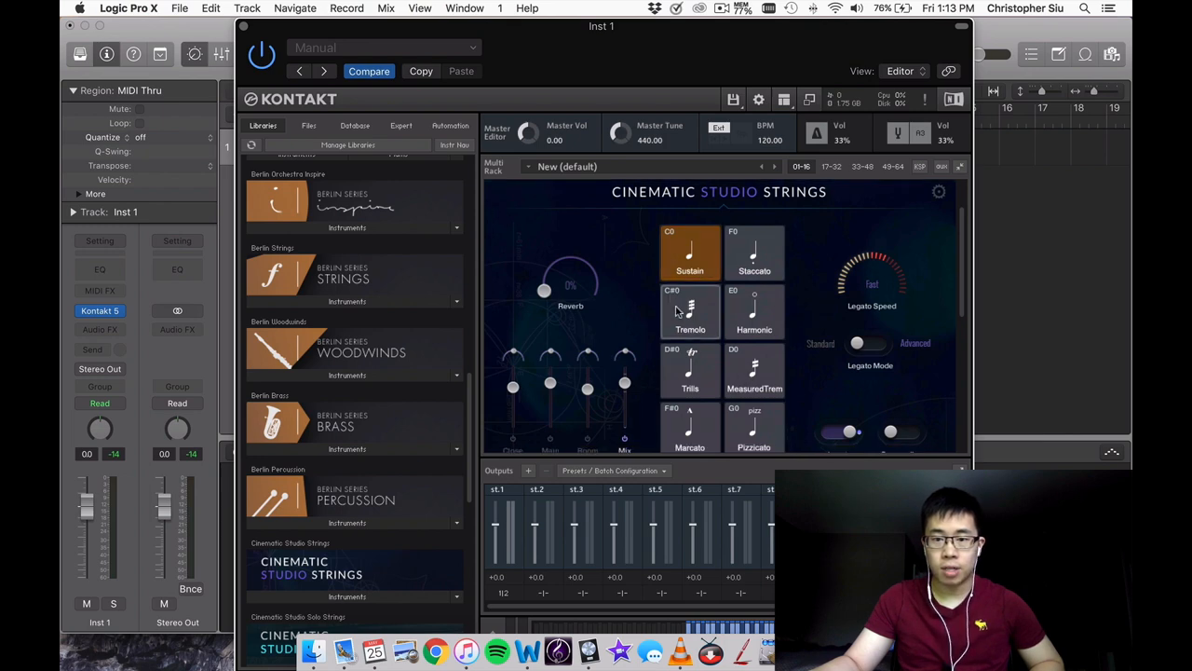
- Replace the Berlin legato violins with 15. Violins I Spiccato.nki from the Berlin Strings list
click(754, 251)
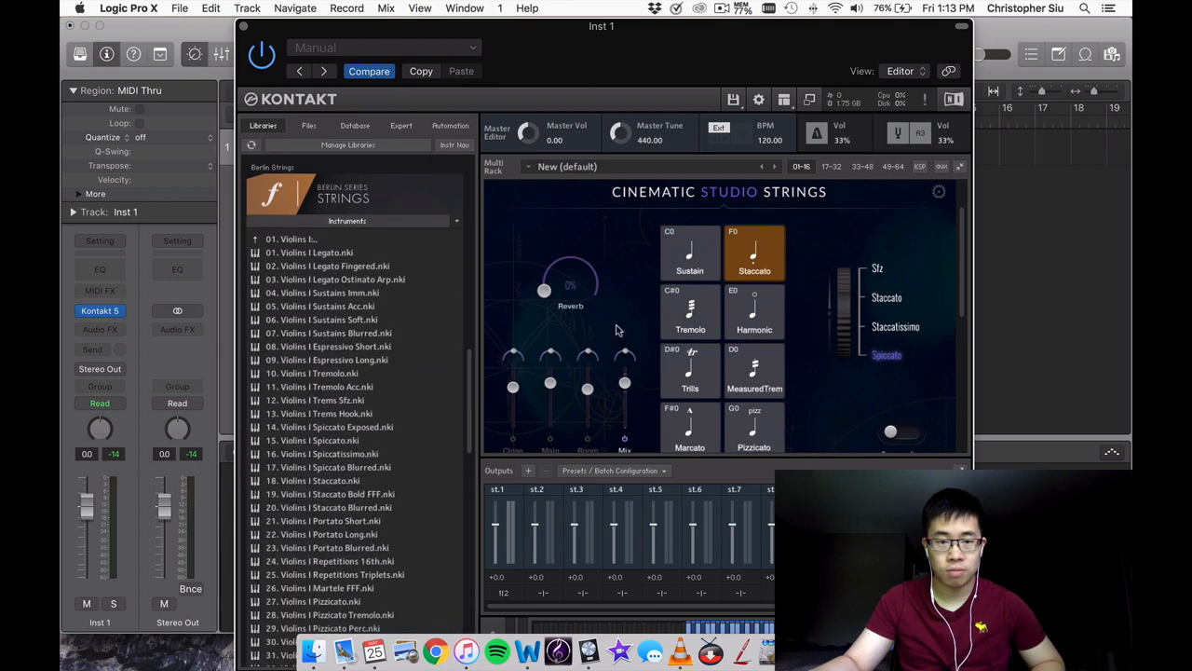
double_click(308, 253)
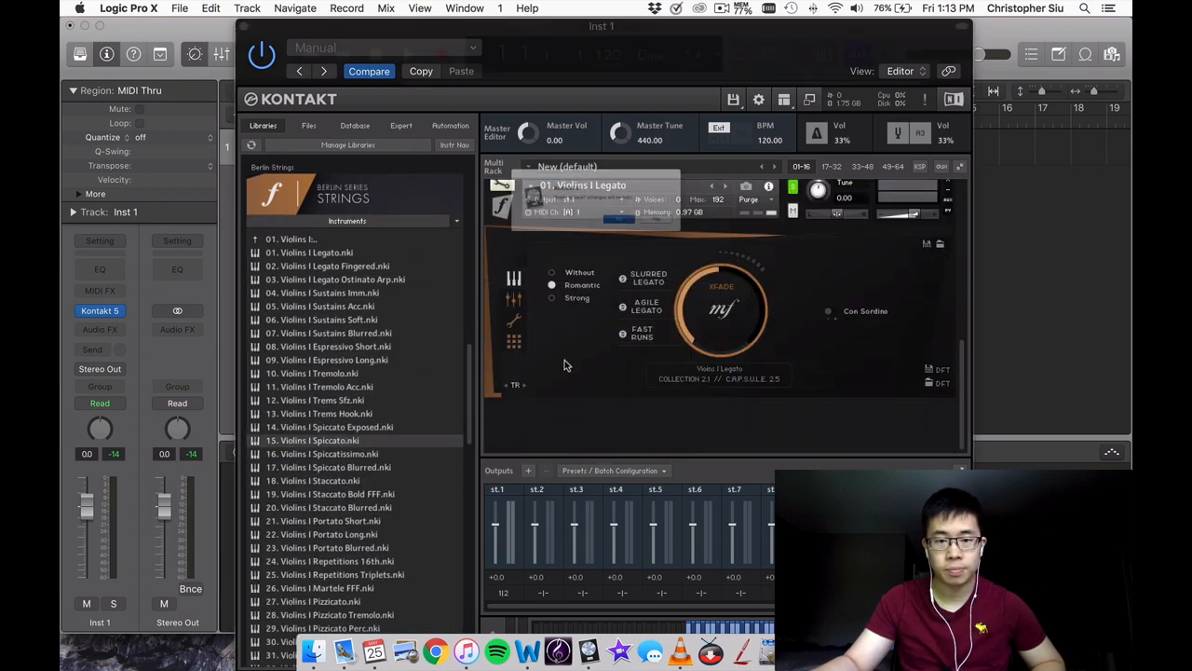
double_click(312, 439)
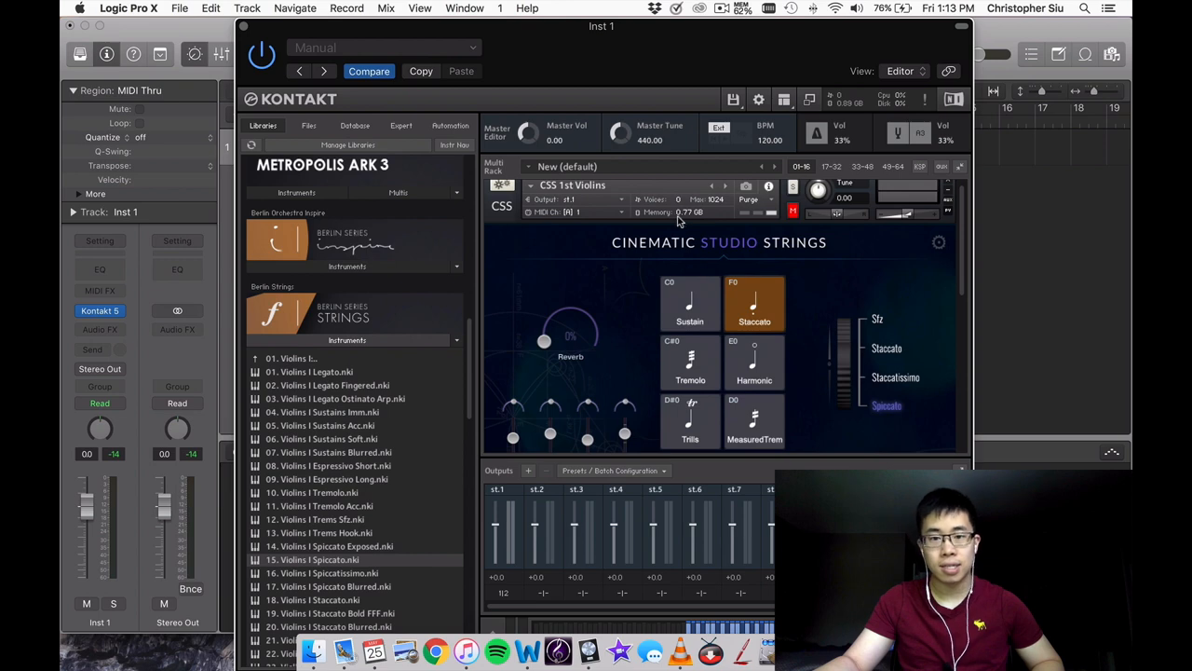
mouse_move(688, 217)
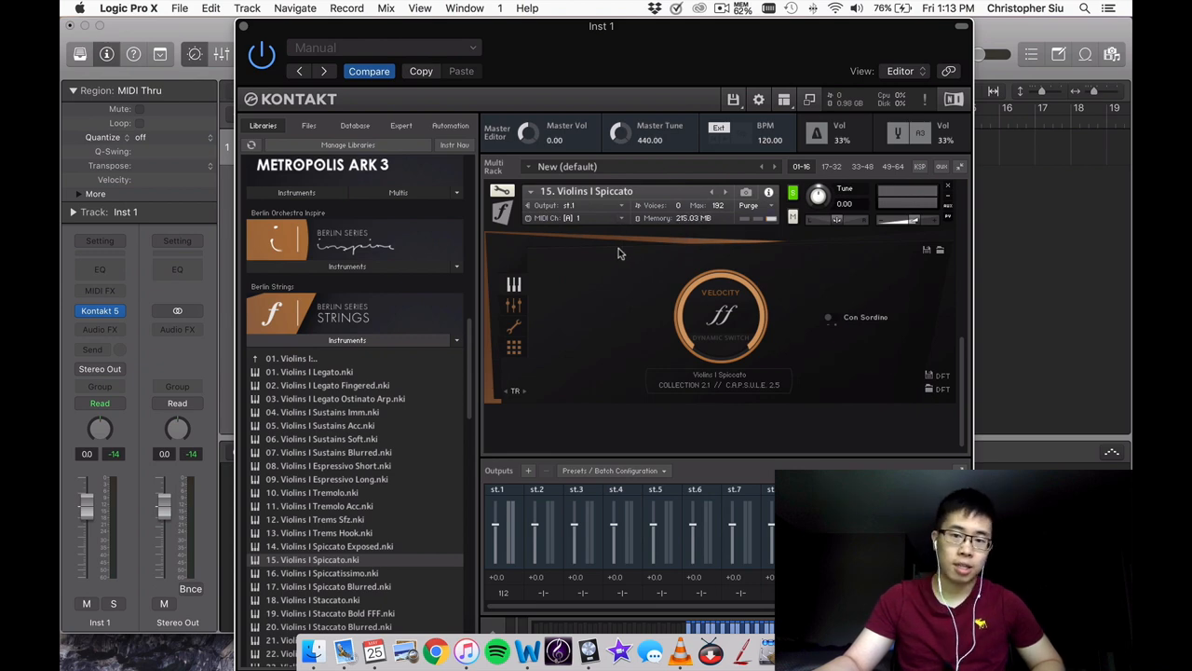
mouse_move(694, 235)
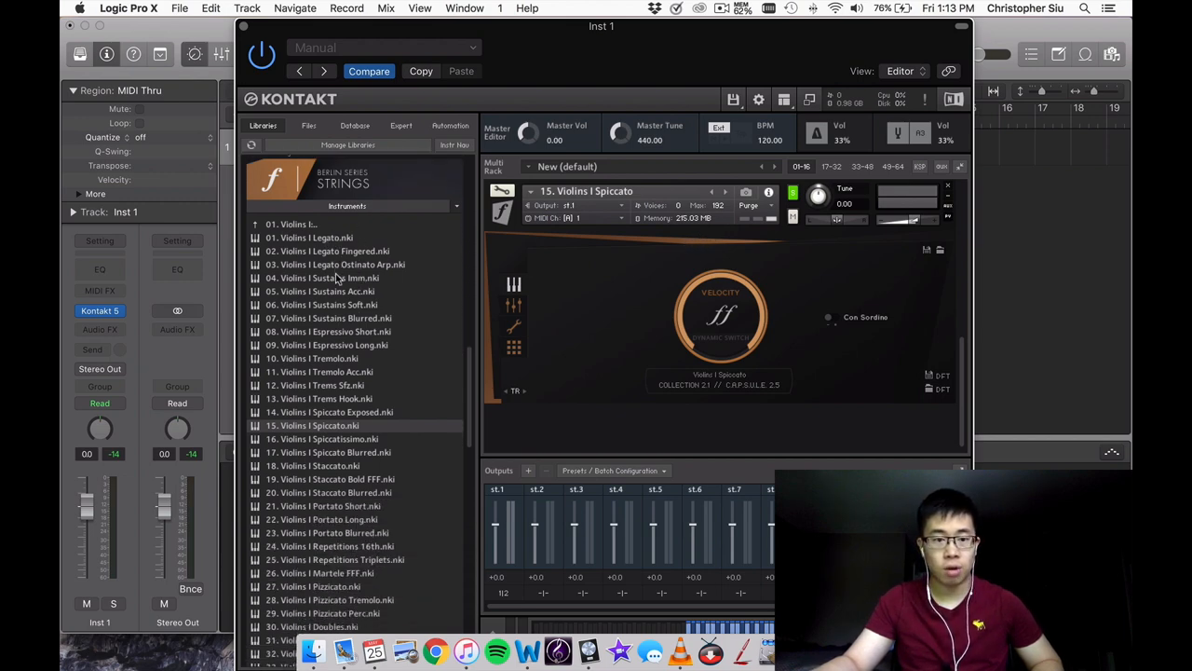
mouse_move(317, 519)
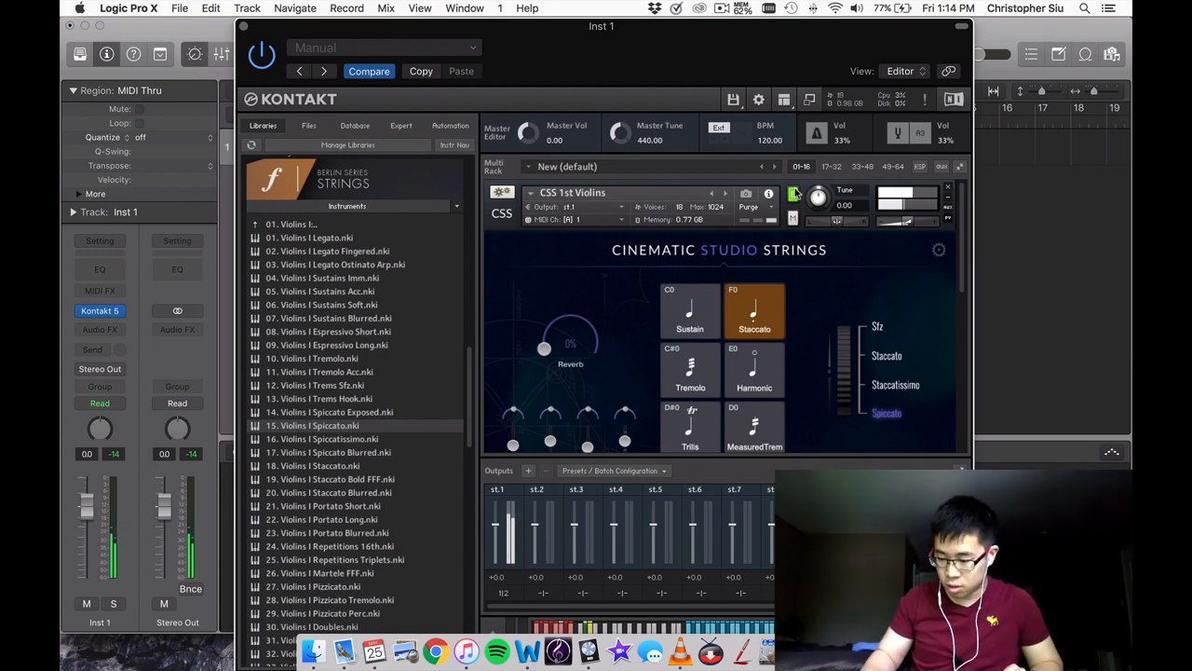
double_click(312, 426)
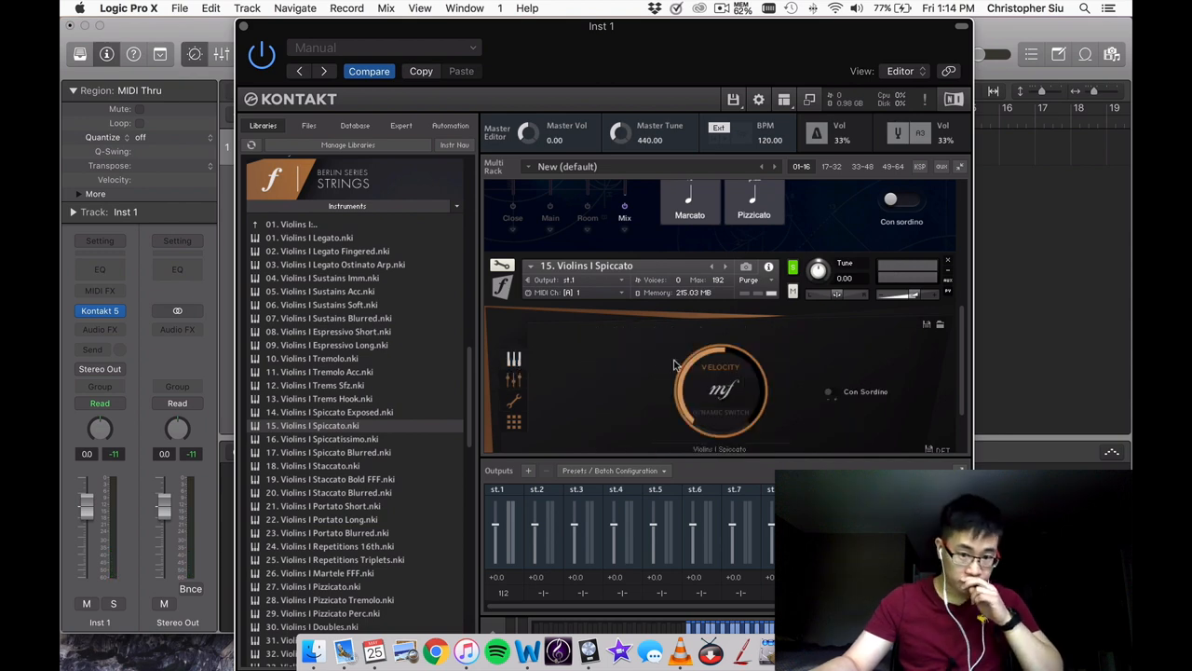
mouse_move(510, 384)
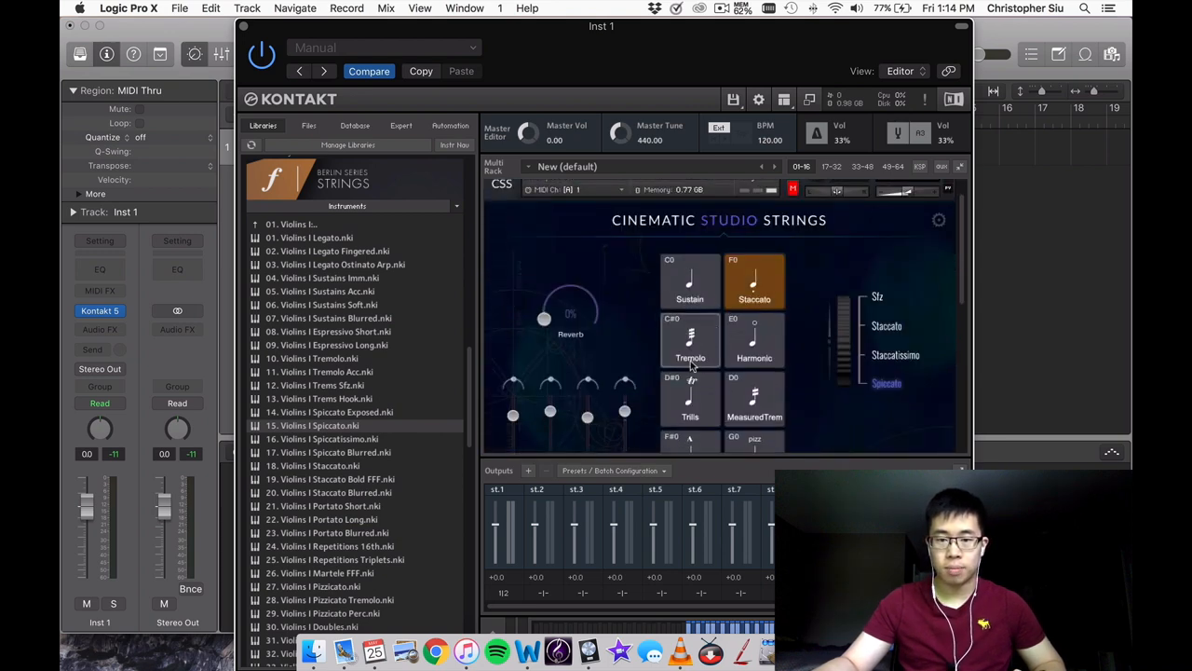
- Switch the CSS violins to Tremolo and load Berlin's 10. Violins I Tremolo.nki
click(690, 338)
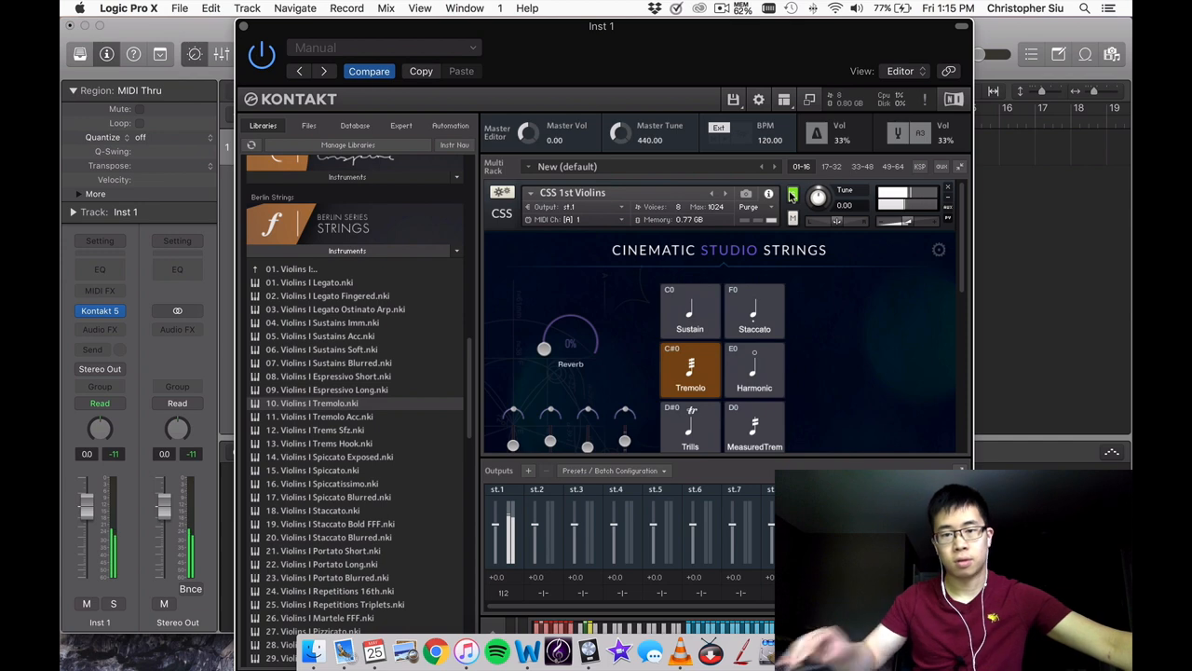
click(792, 194)
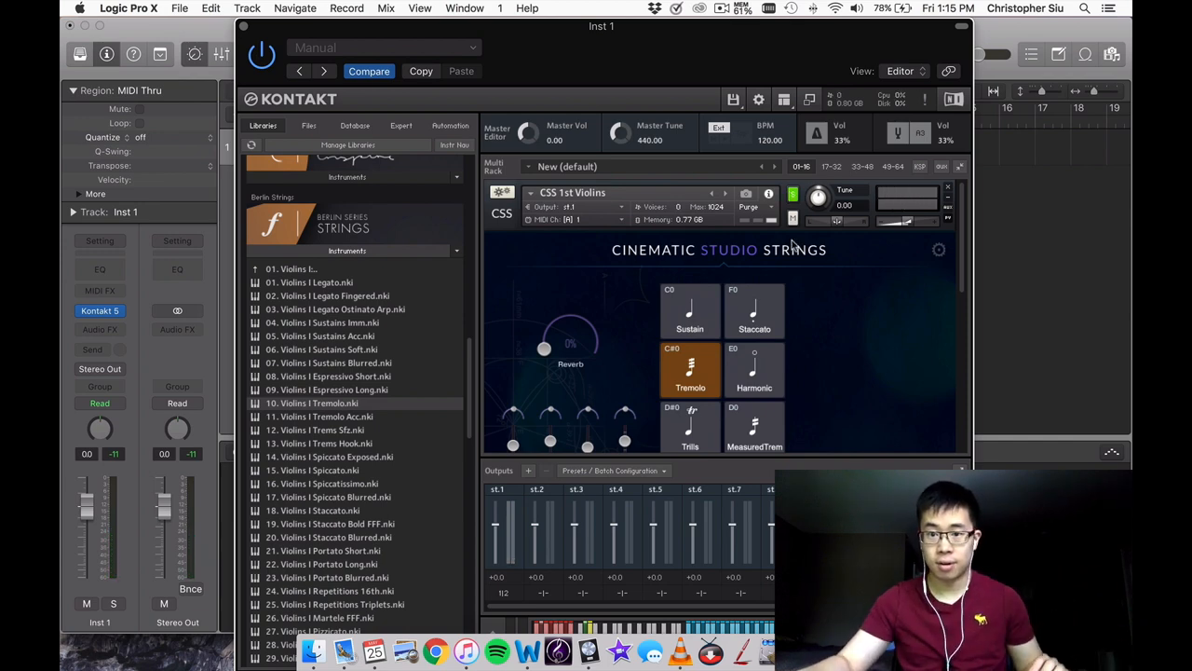
double_click(311, 403)
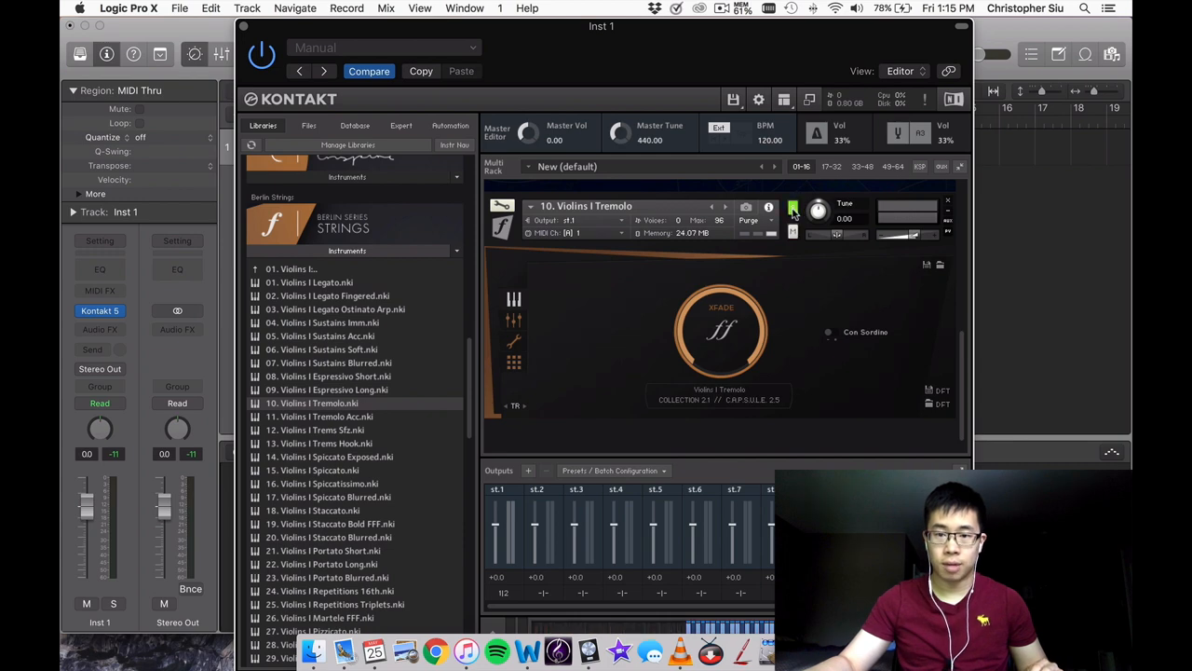
click(793, 207)
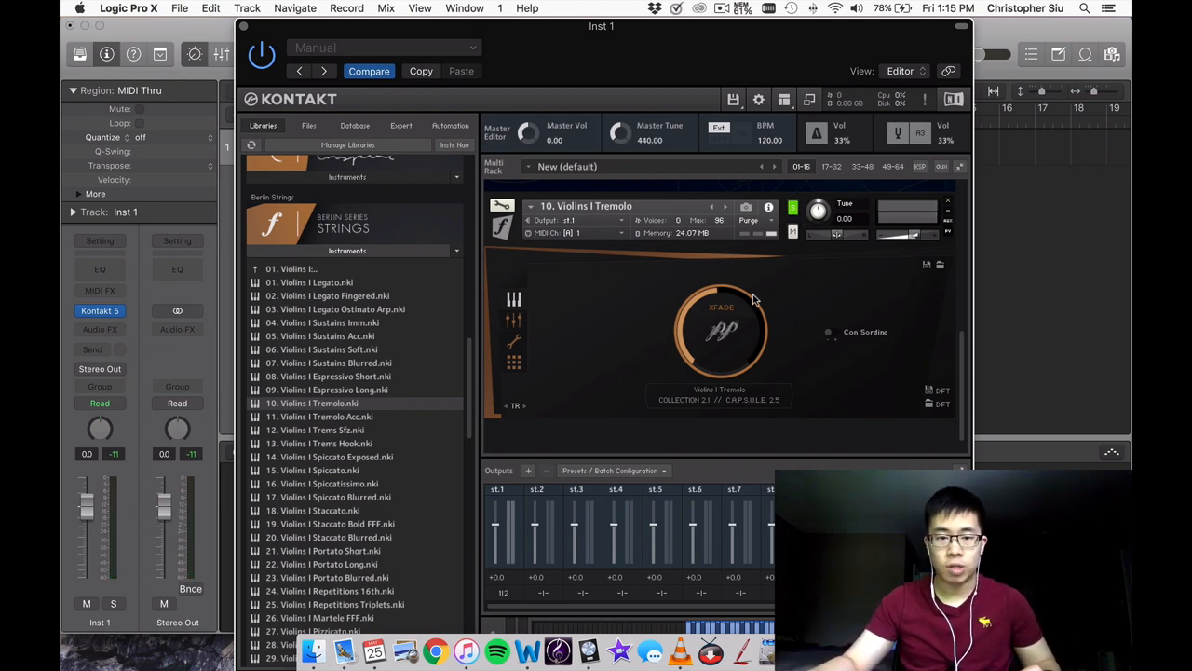
mouse_move(605, 284)
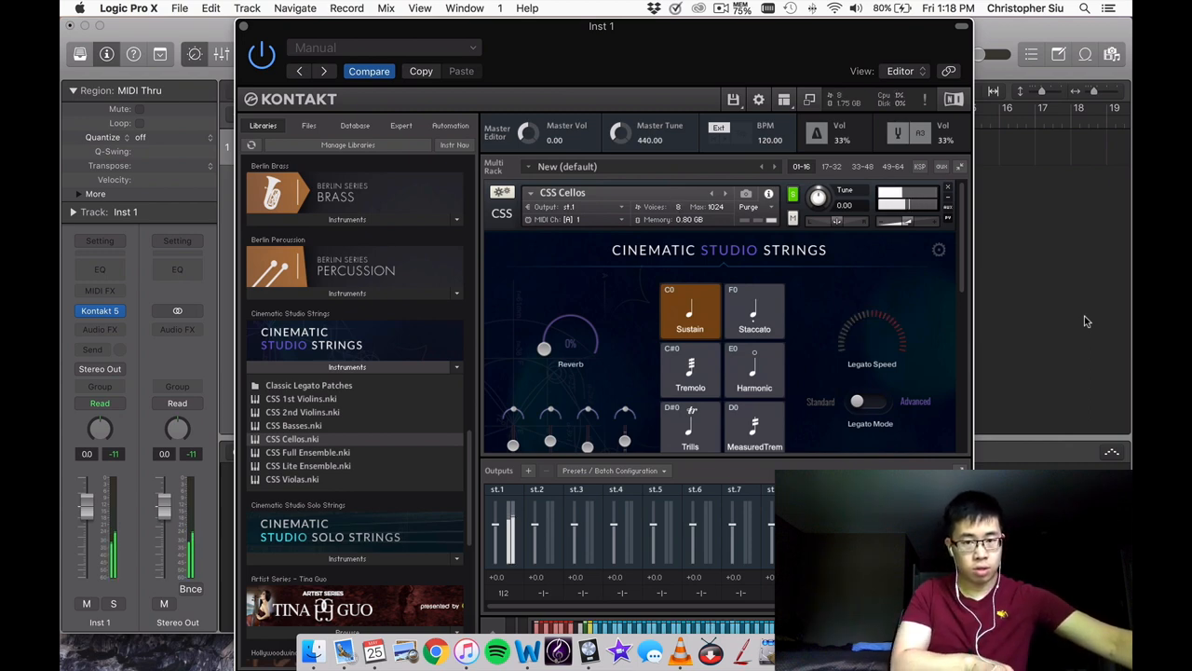
- Adjust a rack control with two small upward drags
drag(871, 330, 880, 307)
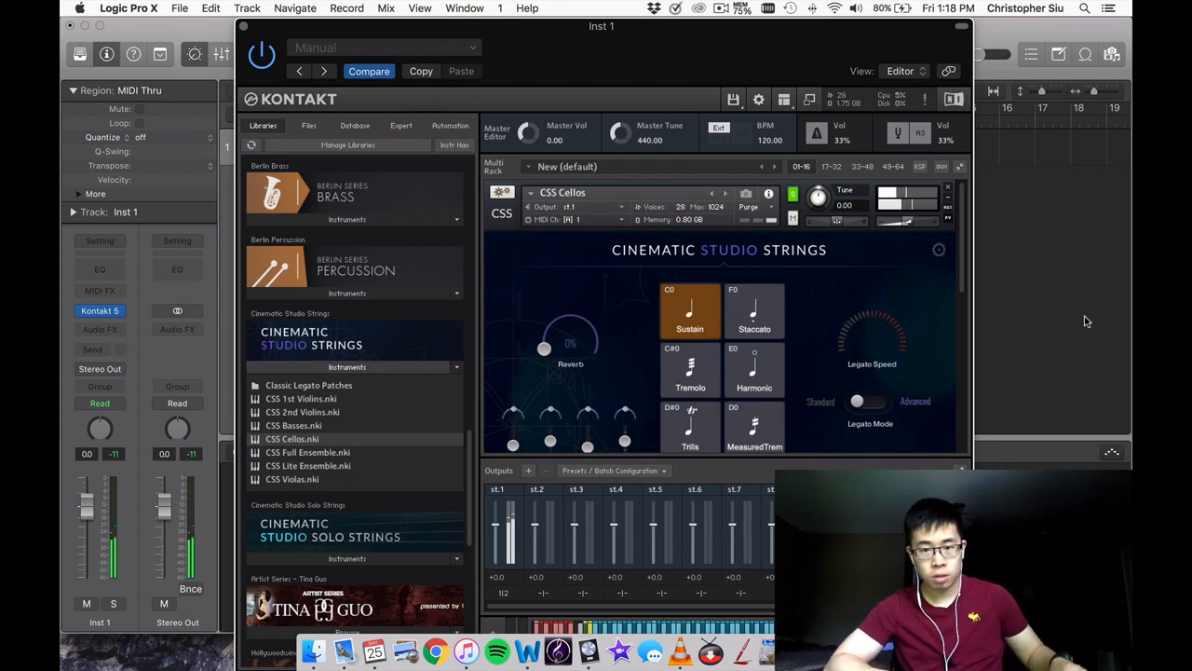
drag(871, 336, 880, 316)
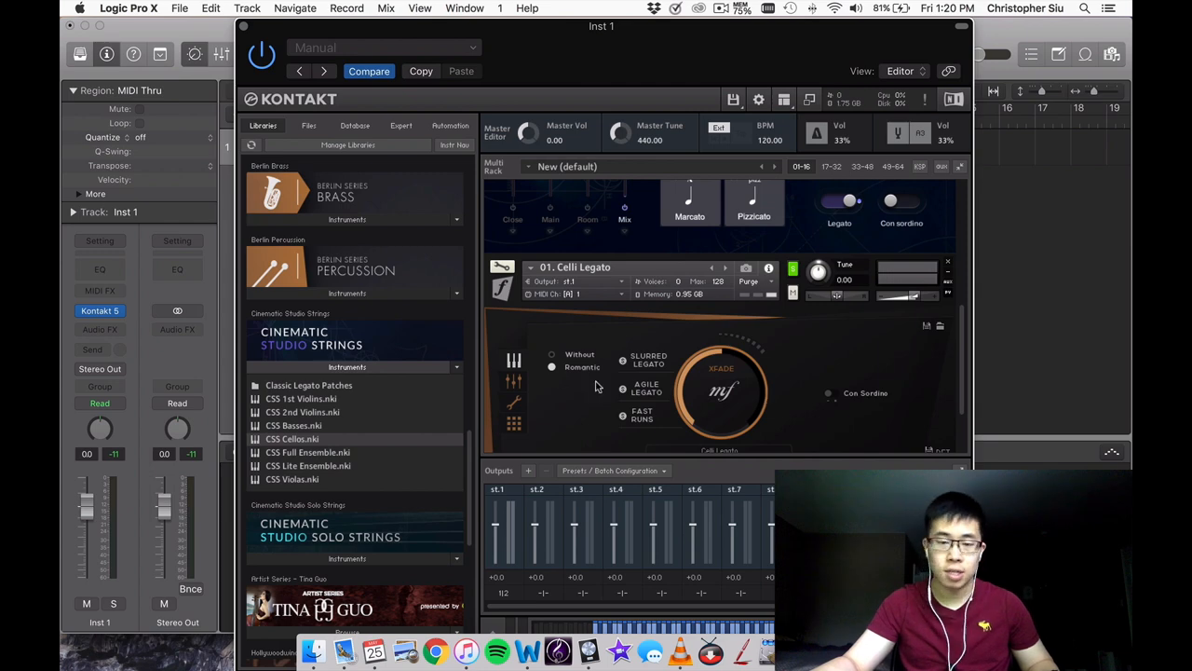
mouse_move(628, 386)
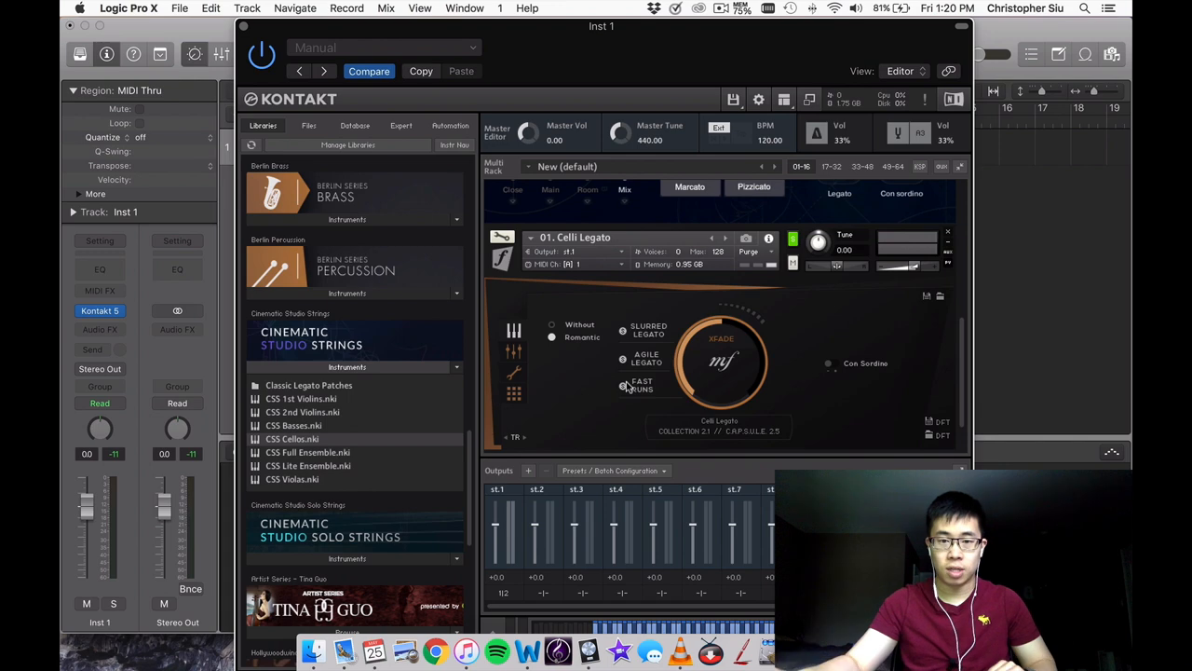
- Load CSS 1st Violins.nki from the Cinematic Studio Strings Instruments list
double_click(292, 438)
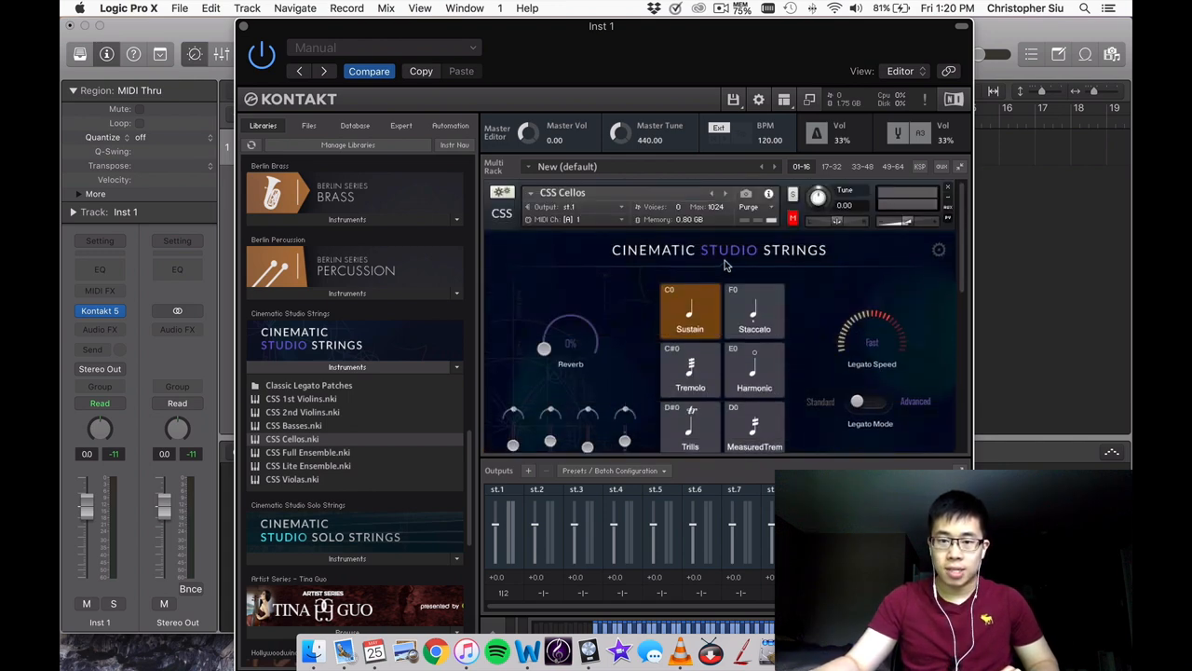
mouse_move(628, 268)
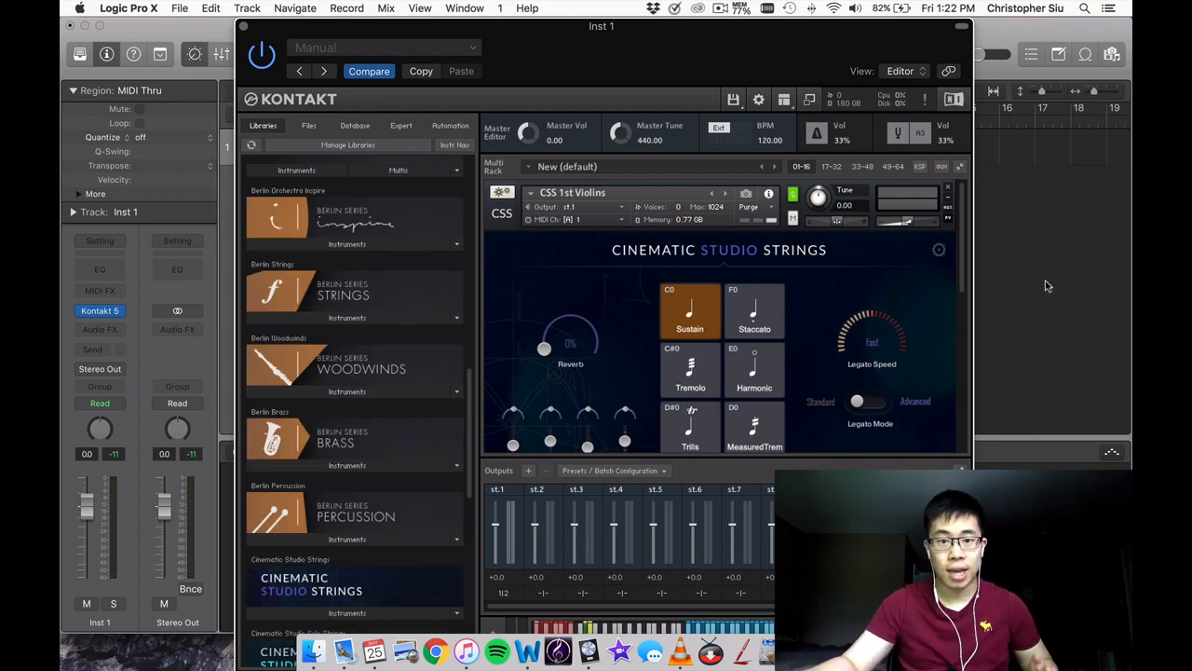
mouse_move(820, 302)
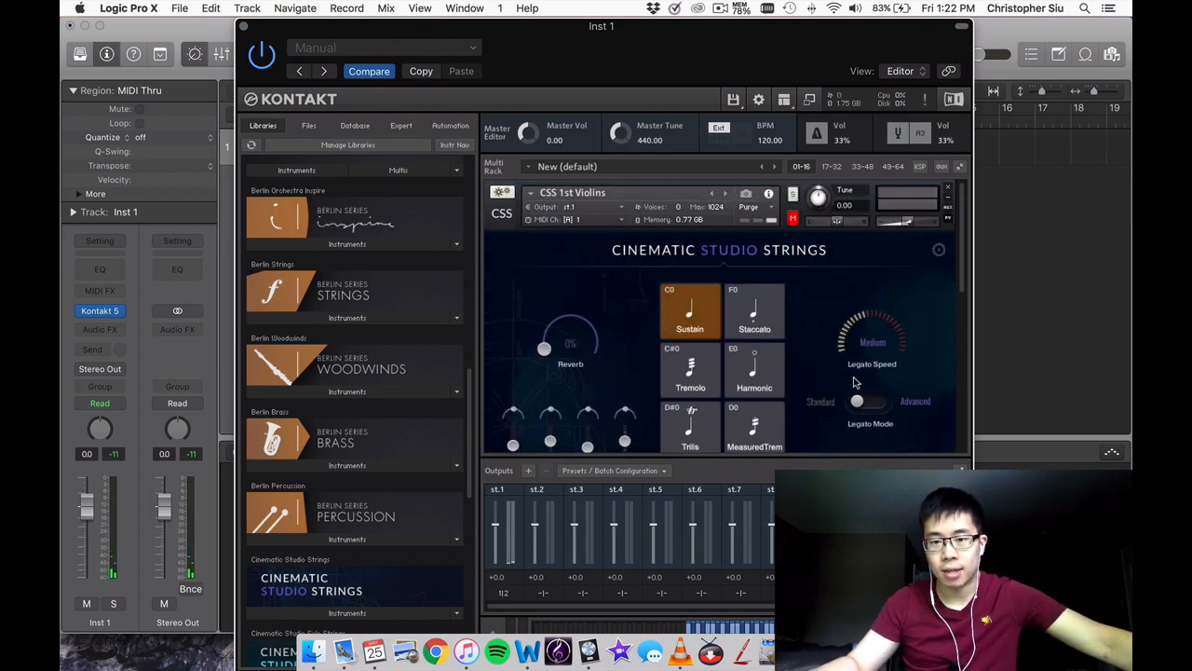
click(793, 193)
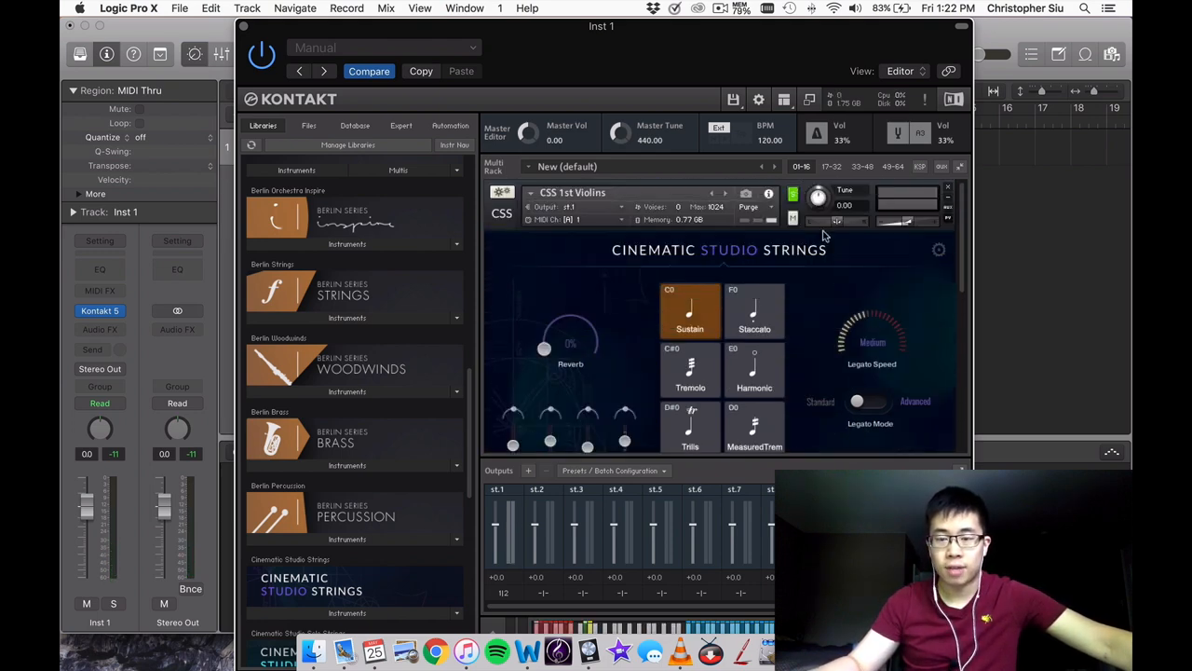
mouse_move(873, 289)
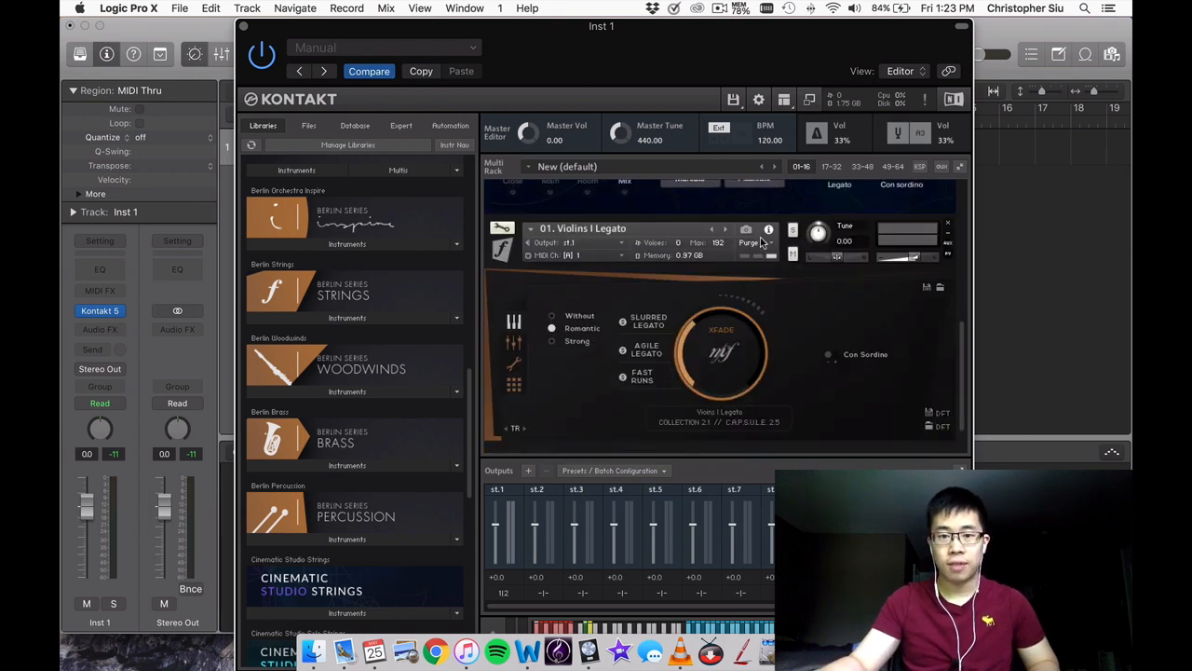
mouse_move(739, 352)
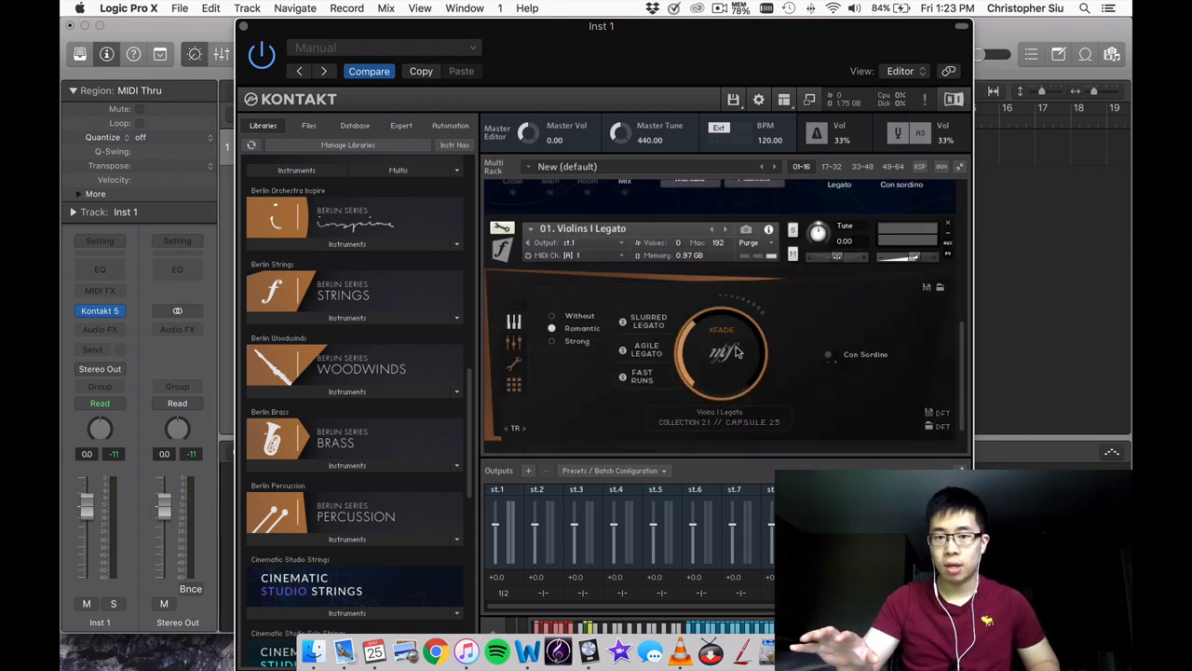